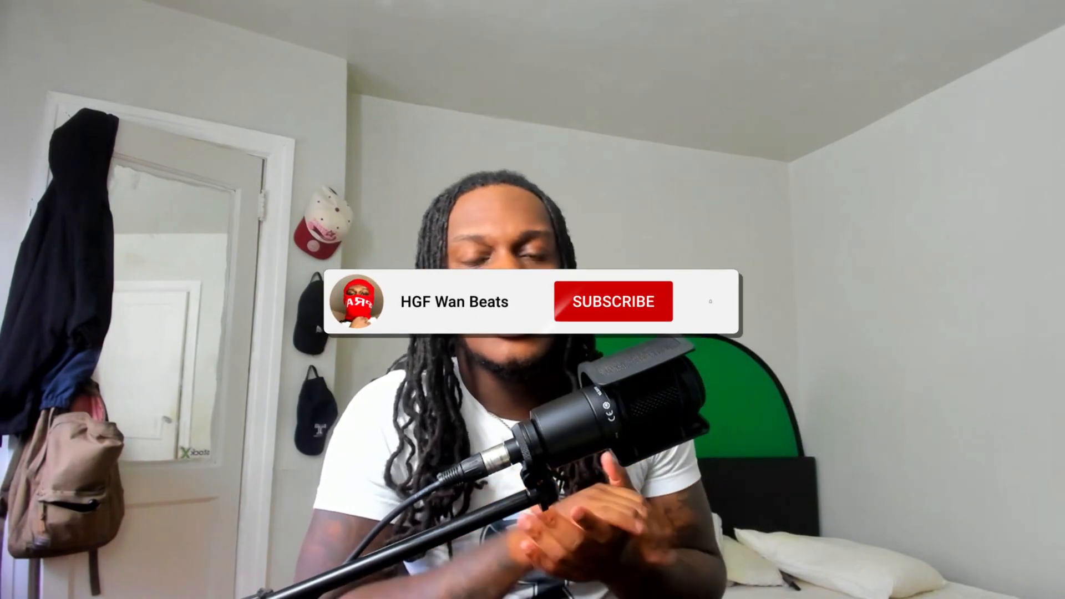
Scroll the Zen Master product page down to the free download offer and compatible DAWs
left_click(612, 302)
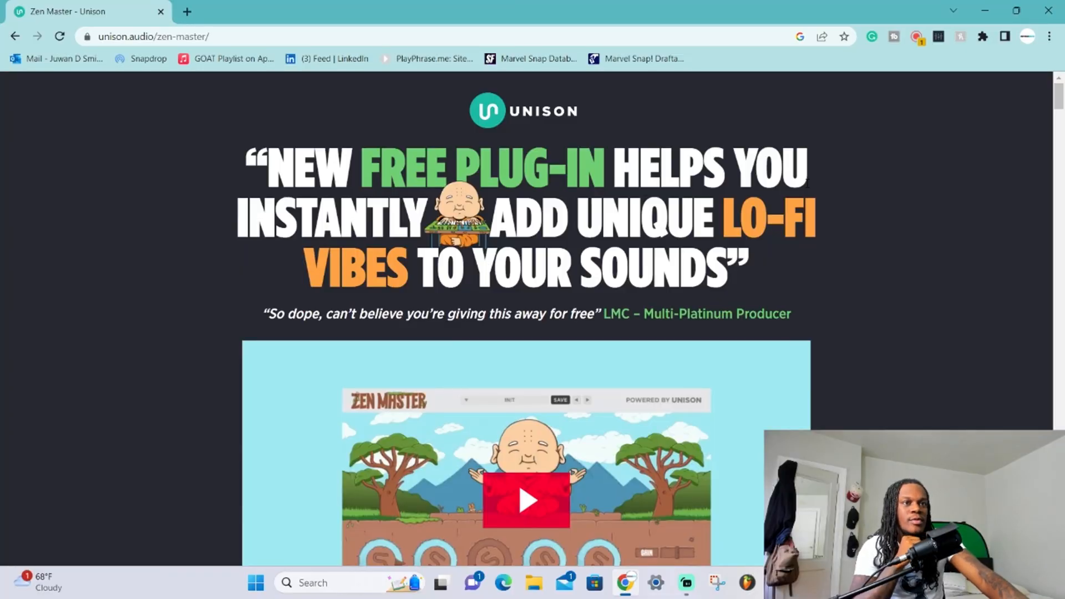
mouse_move(814, 183)
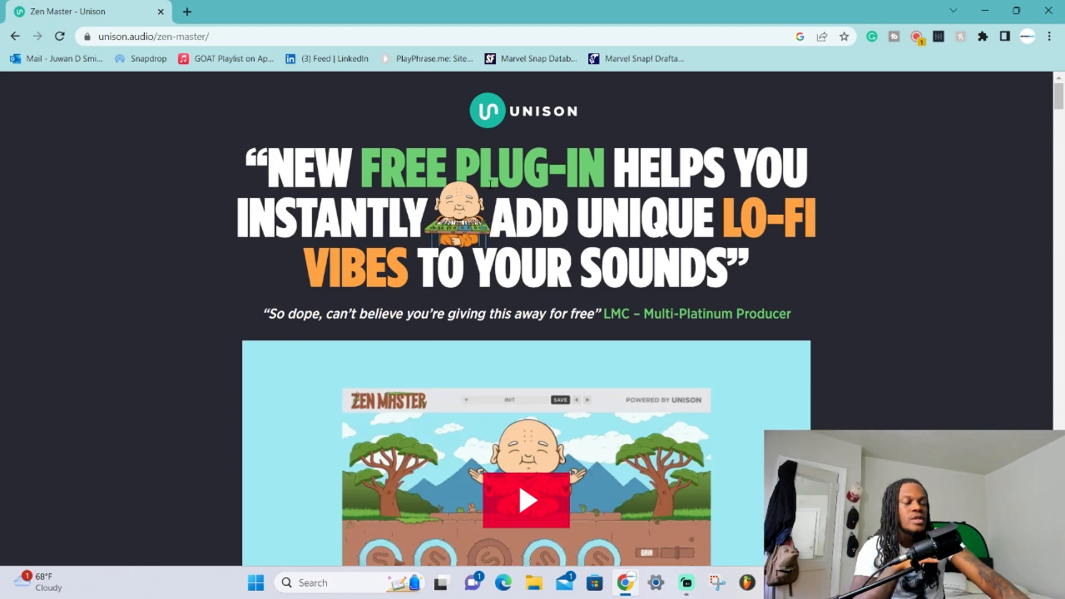
scroll("down", 3)
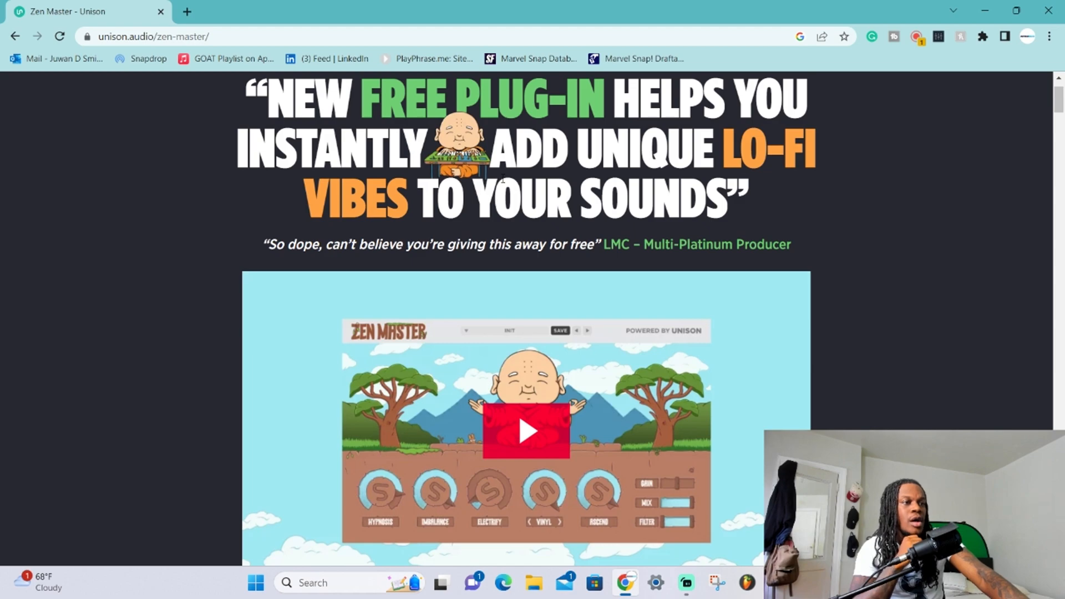
scroll("down", 3)
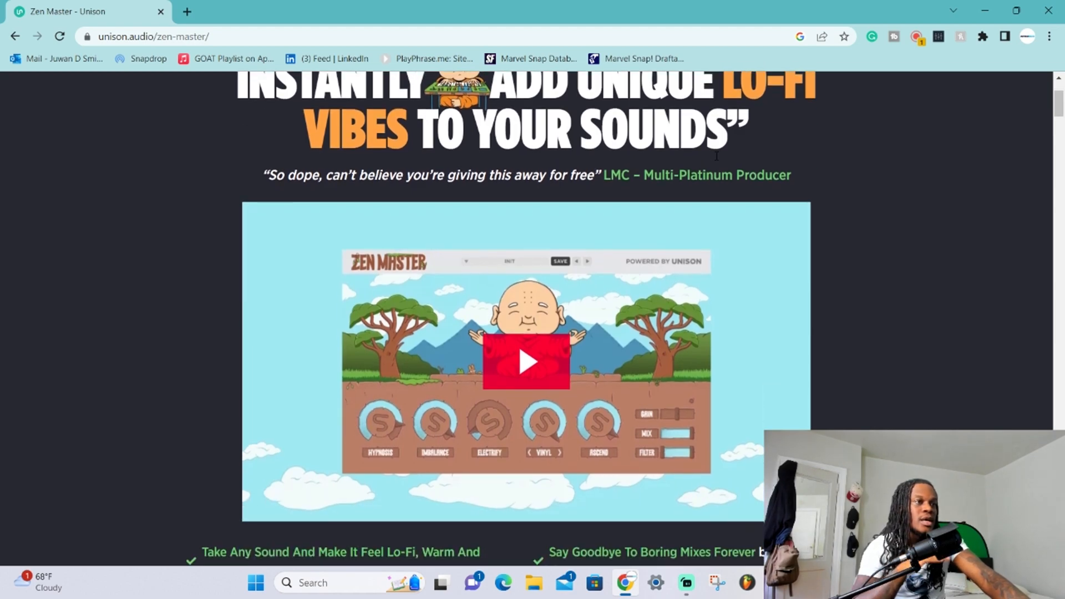
scroll("up", 3)
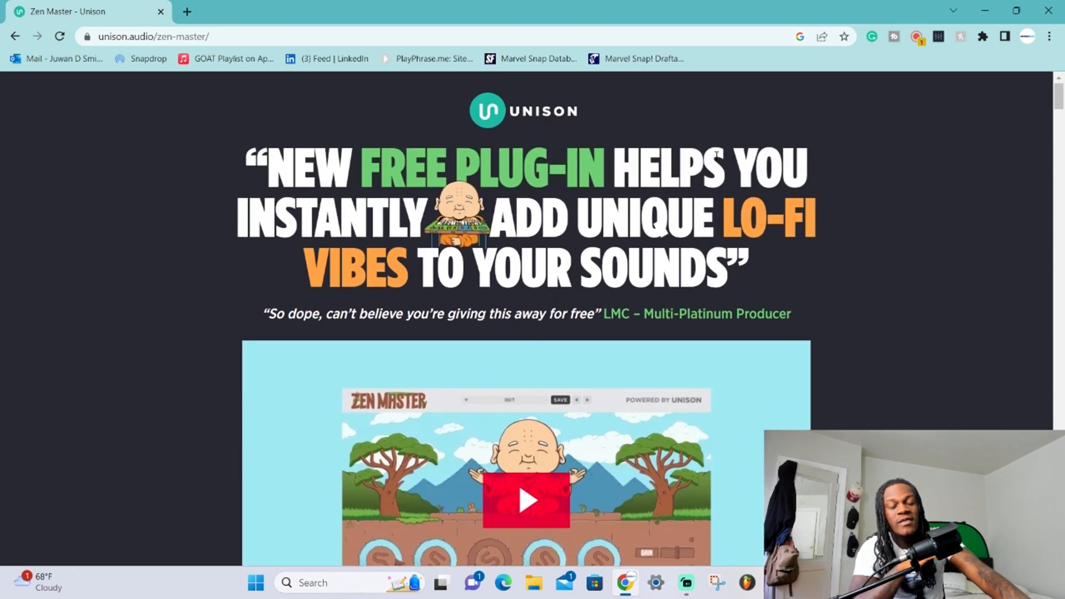
scroll("down", 3)
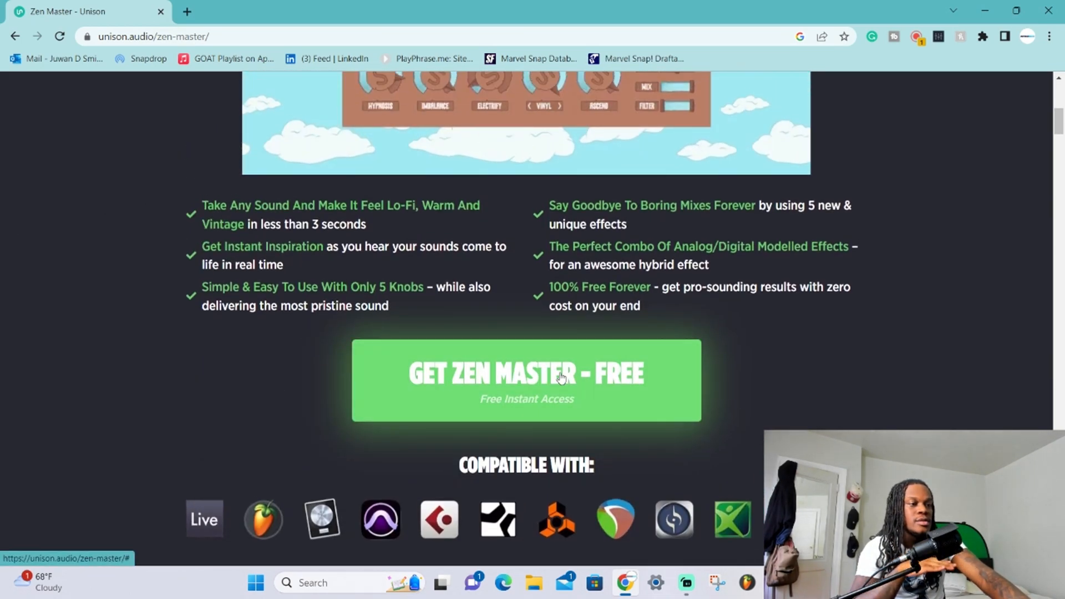
Fill the GET ZEN MASTER - FREE popup with name and email and send it
left_click(526, 379)
type("hgfwanbeats")
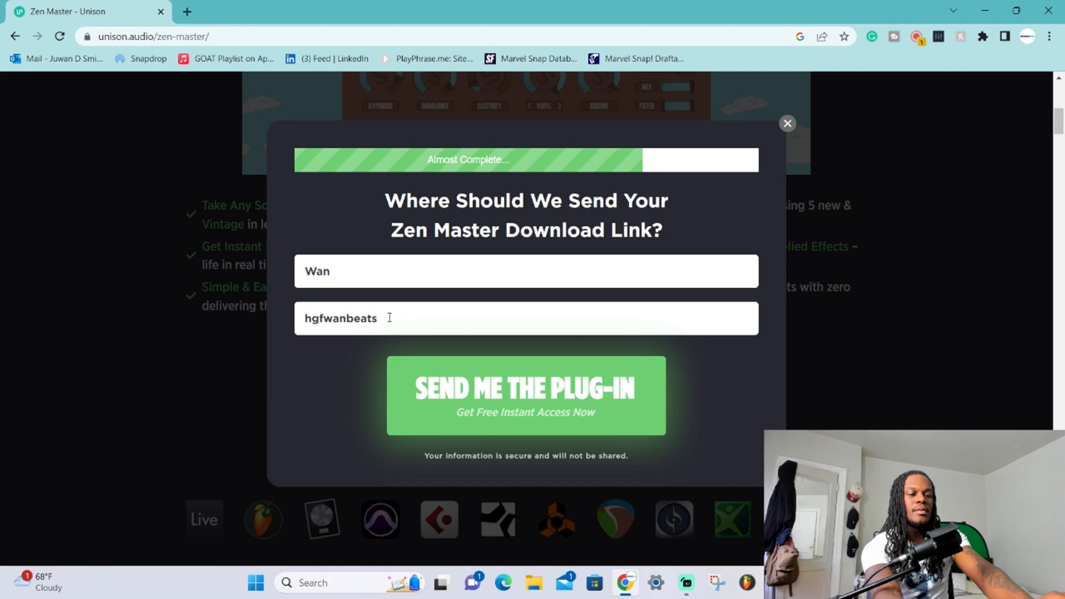
left_click(525, 395)
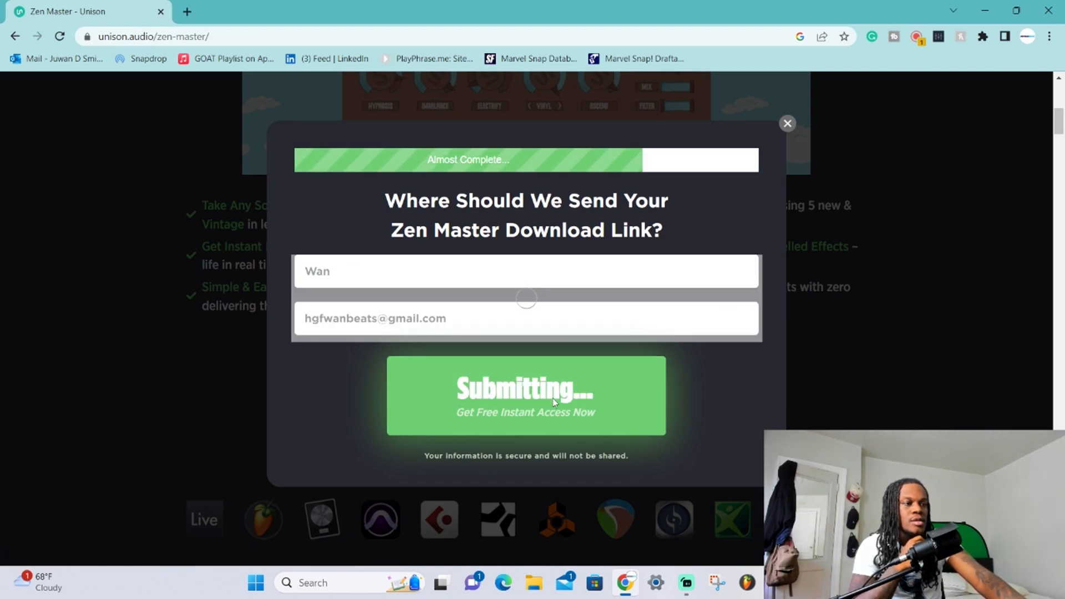
left_click(524, 395)
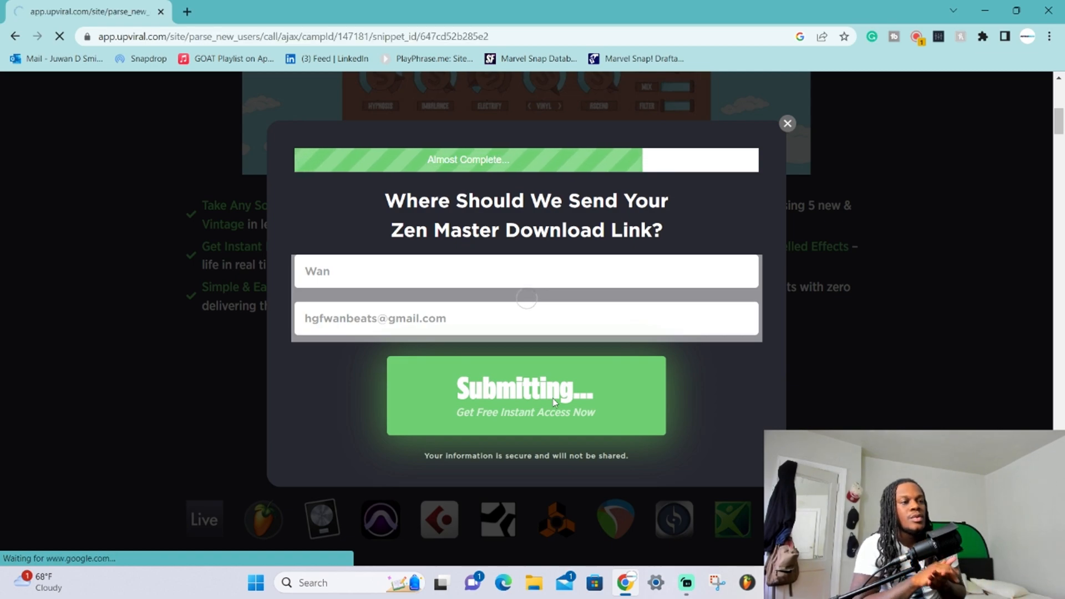
left_click(525, 395)
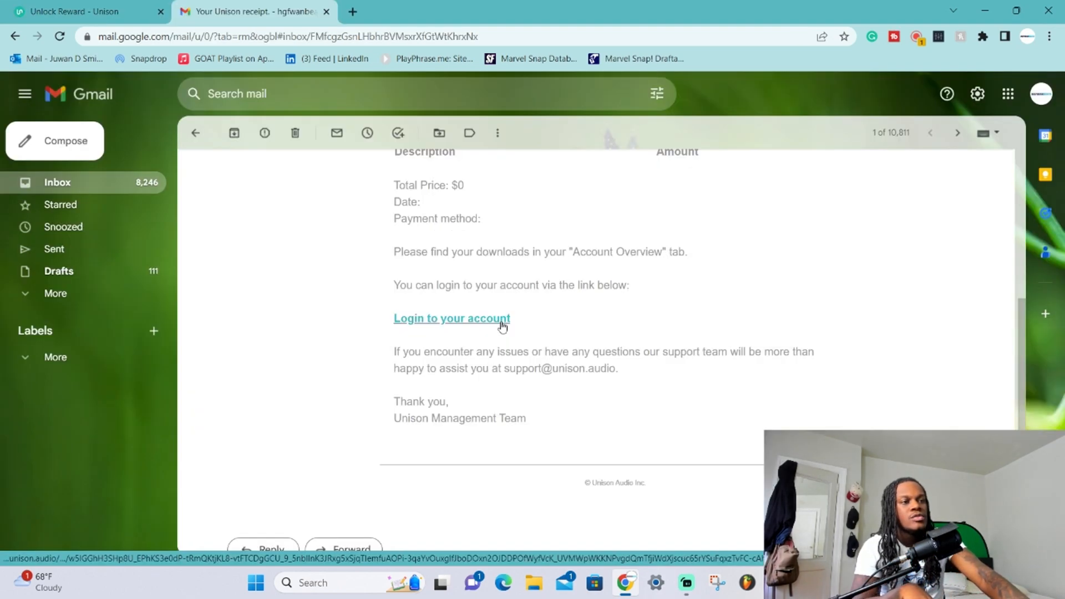
Follow the receipt's 'Login to your account' link and sign in with the saved email
left_click(451, 318)
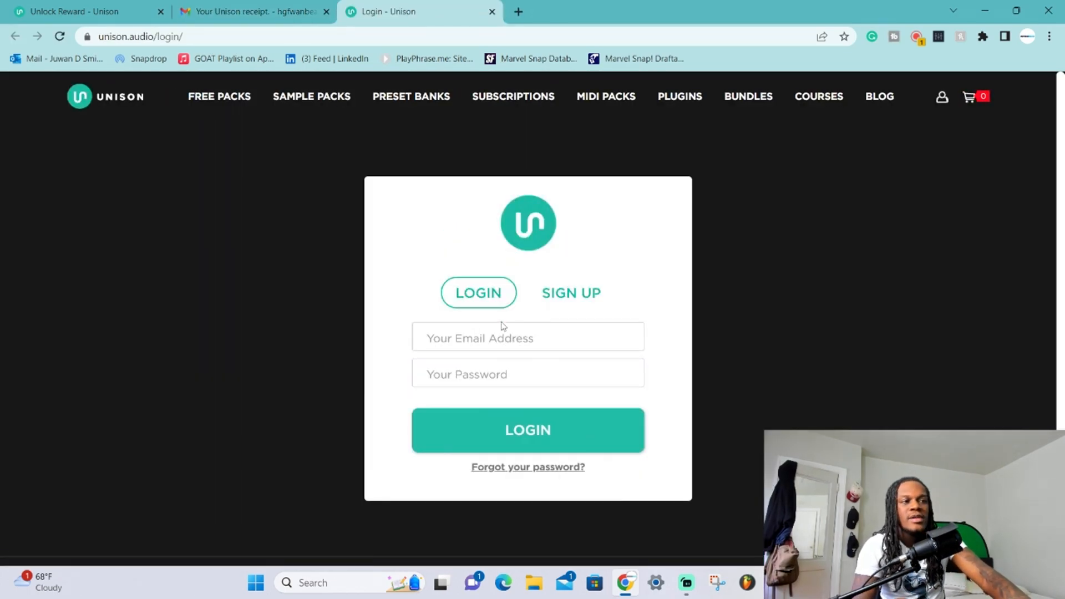
left_click(527, 337)
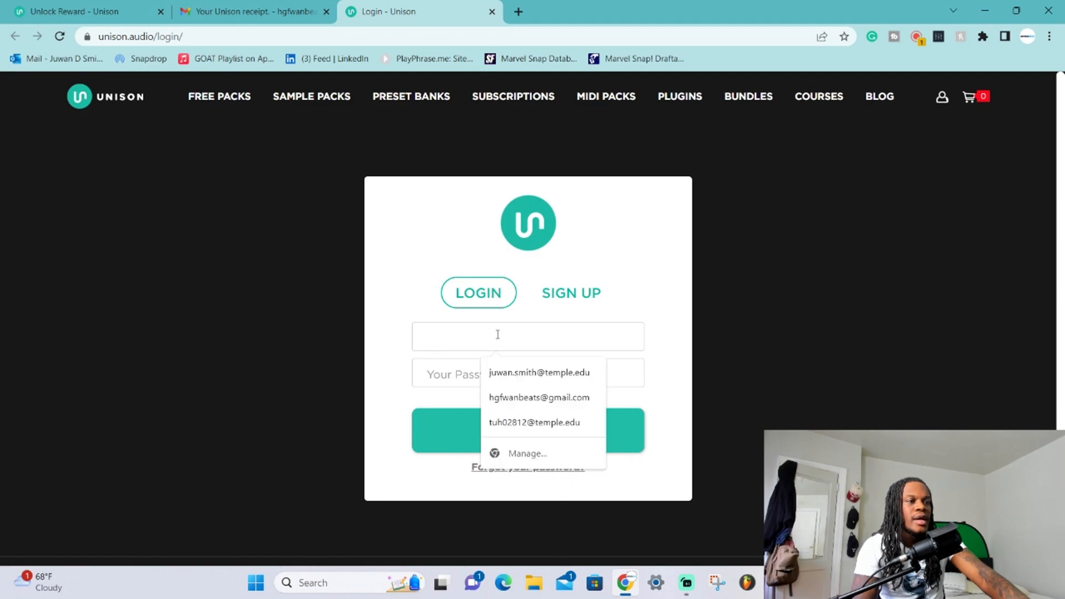
left_click(539, 398)
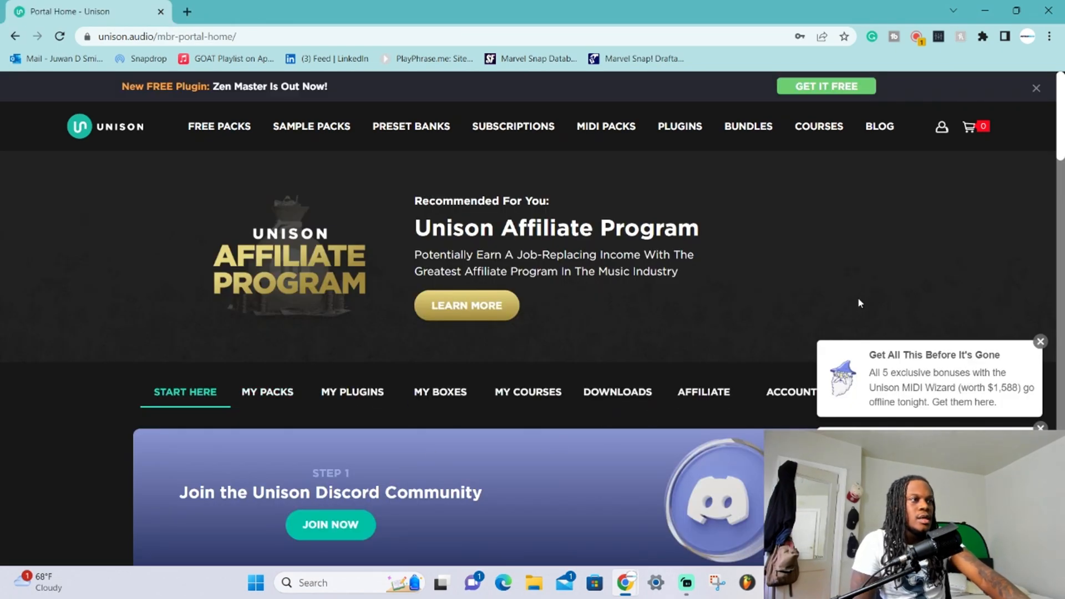
From the account menu, go to DOWNLOADS showing the Zen Master Windows and Mac installers
left_click(942, 127)
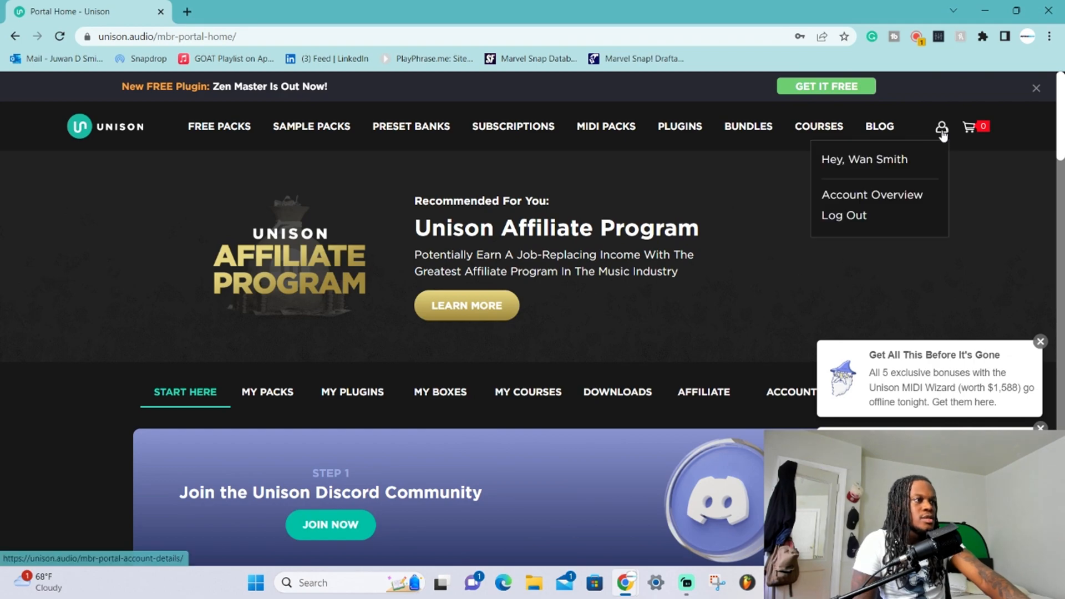
scroll("down", 3)
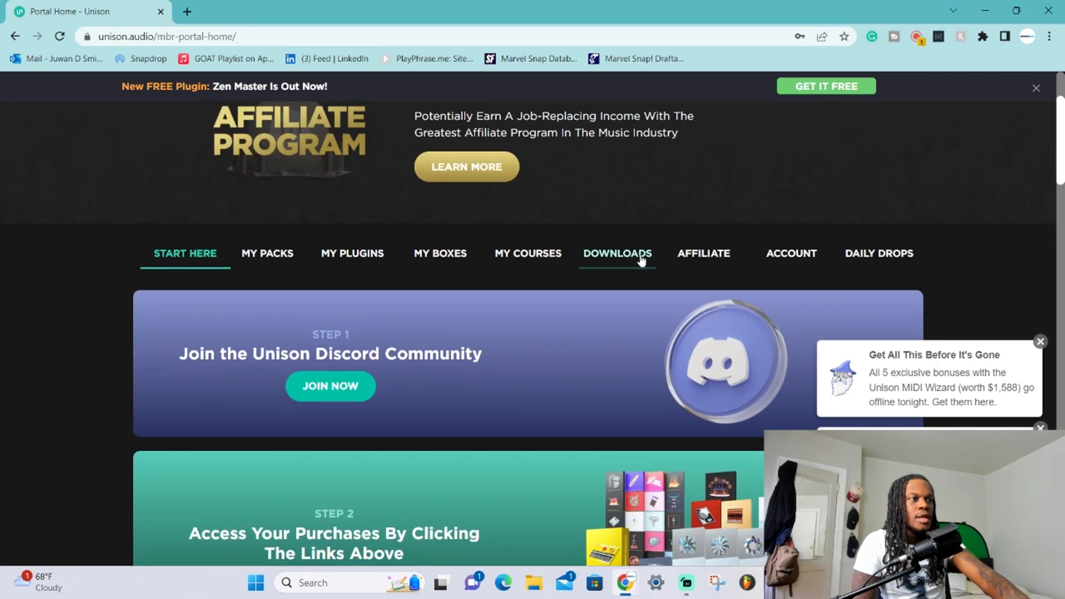
left_click(617, 254)
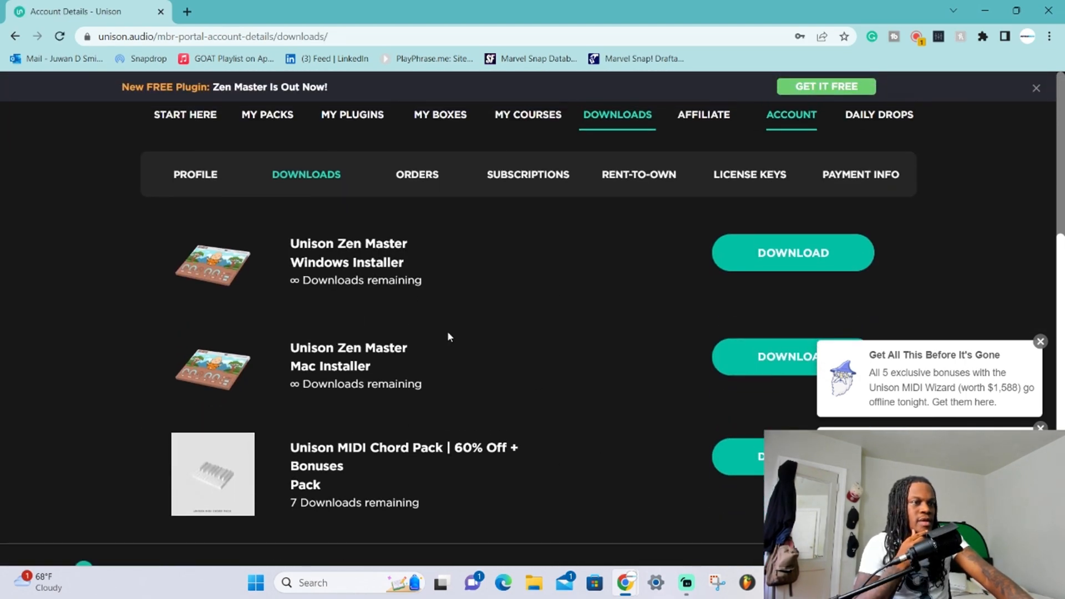
scroll("down", 3)
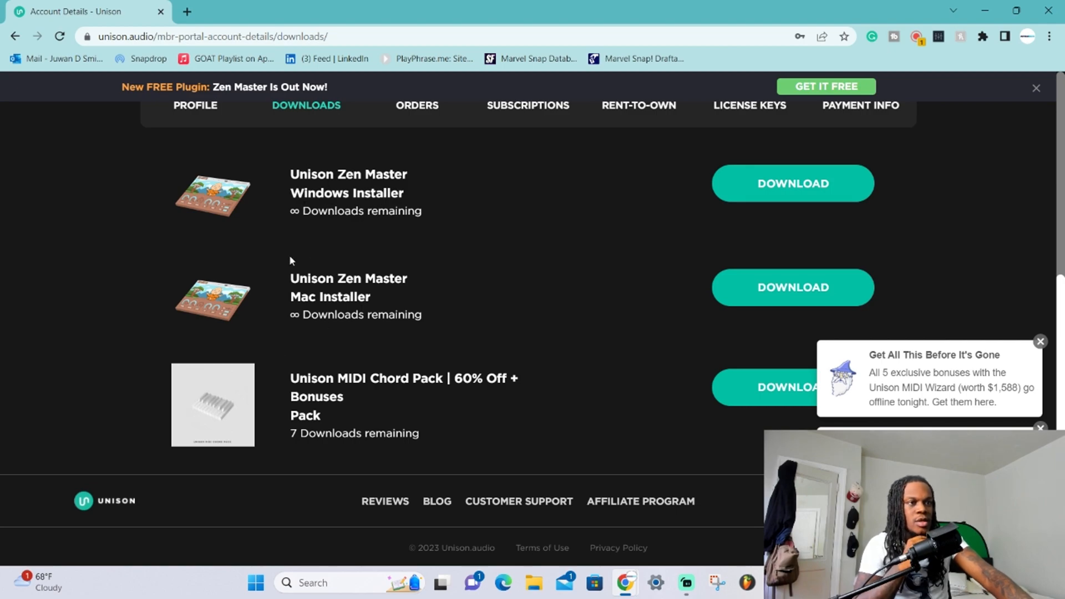
mouse_move(793, 184)
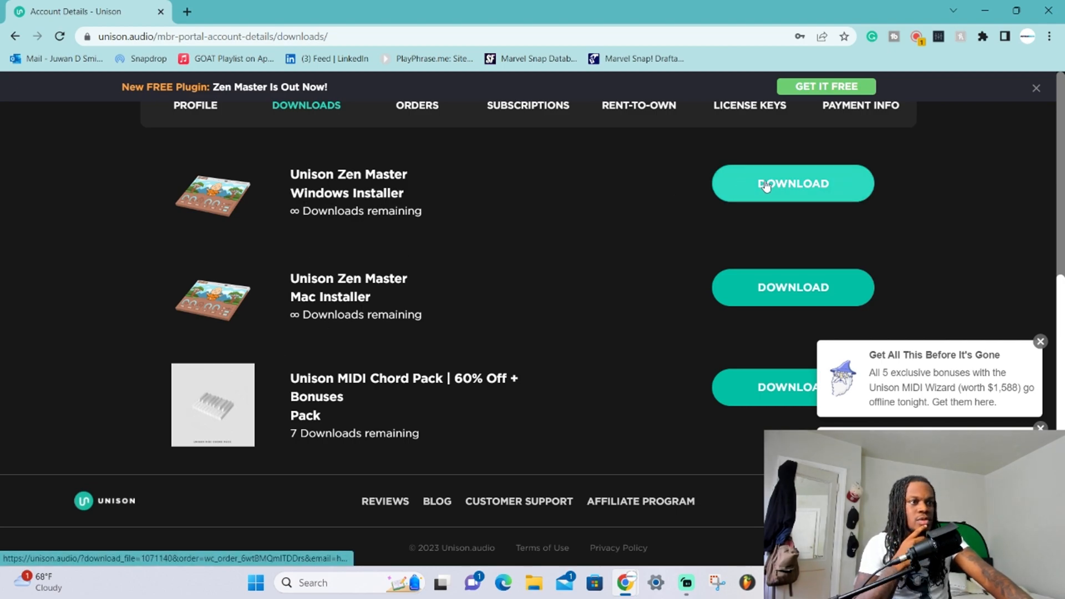
Run the Windows installer, accepting the license and default install and VST folders
left_click(792, 183)
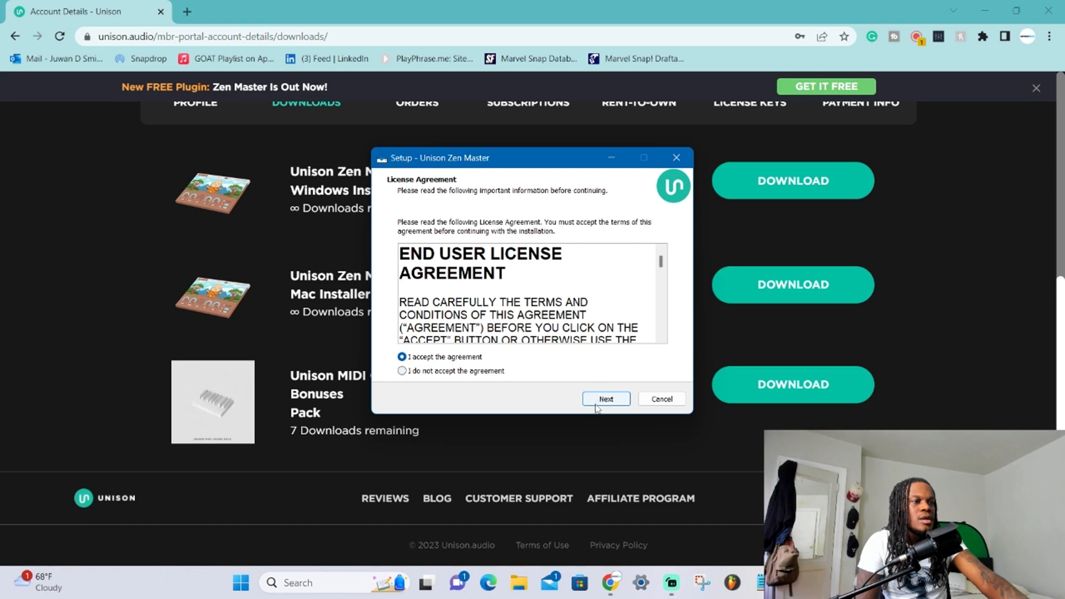
left_click(605, 399)
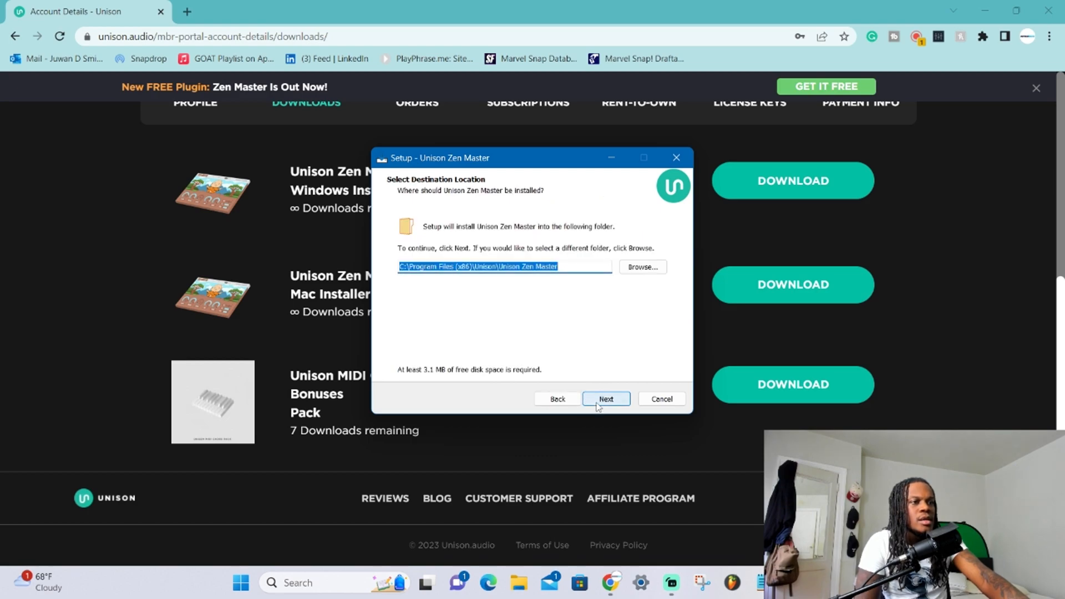
left_click(605, 399)
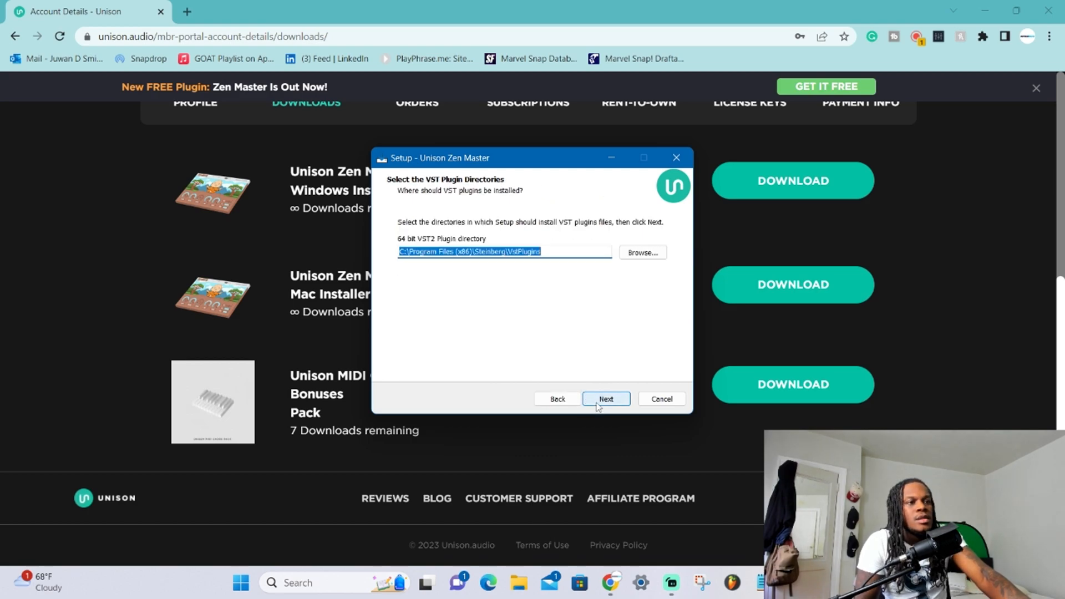
left_click(605, 399)
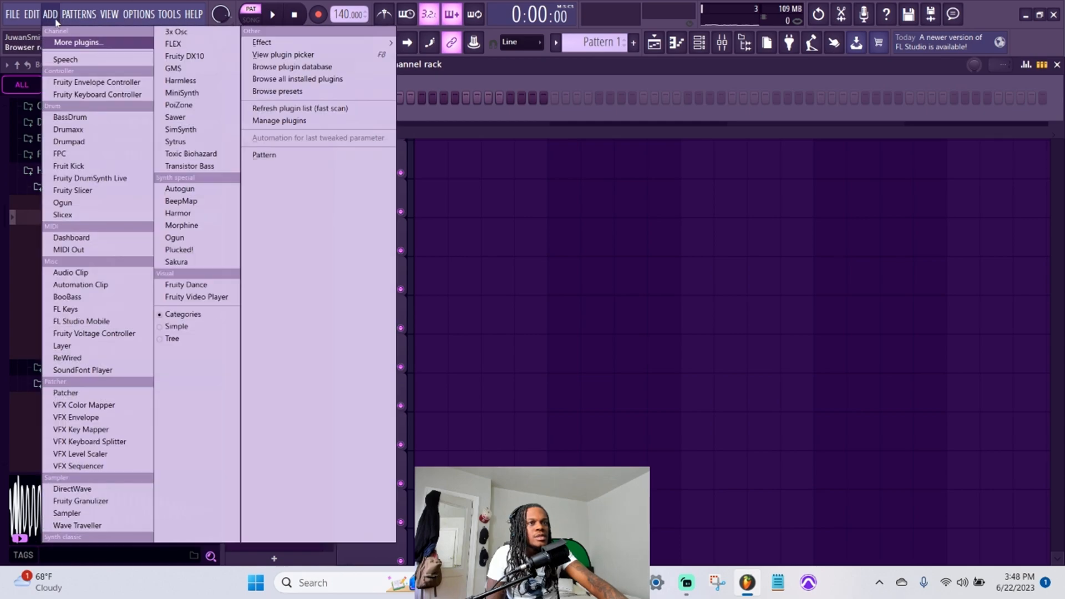
mouse_move(299, 108)
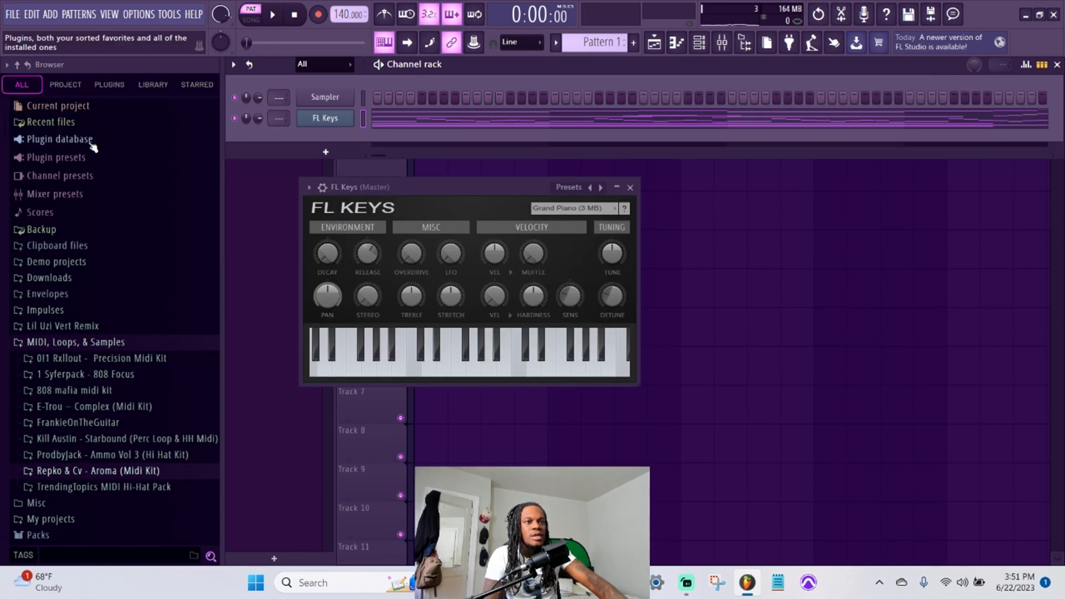
Expand Plugin database > Installed > Effects and load Unison Zen Master on insert 2
left_click(59, 139)
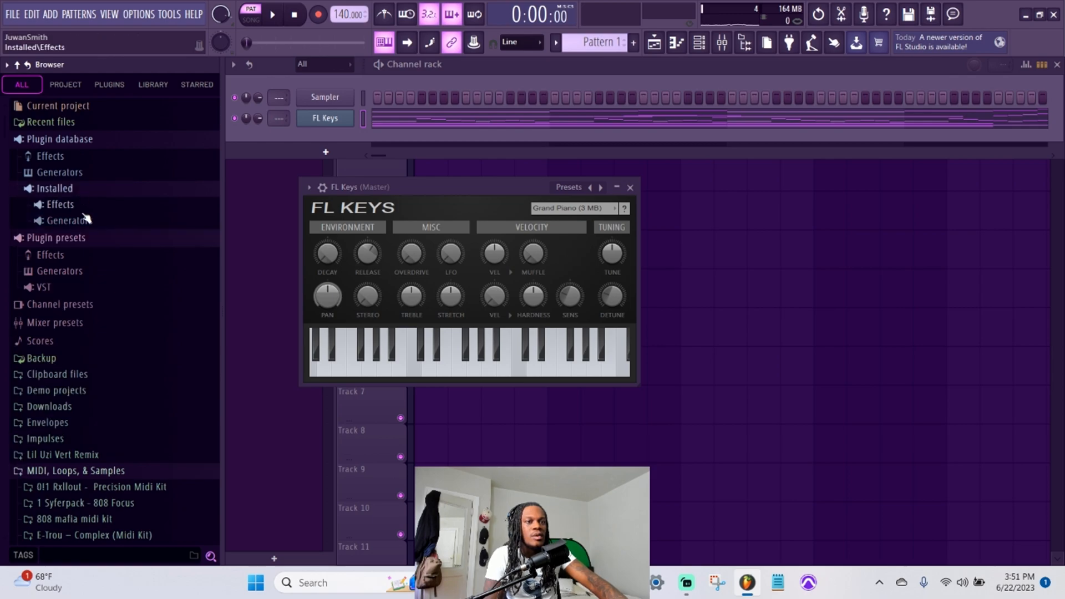
left_click(60, 203)
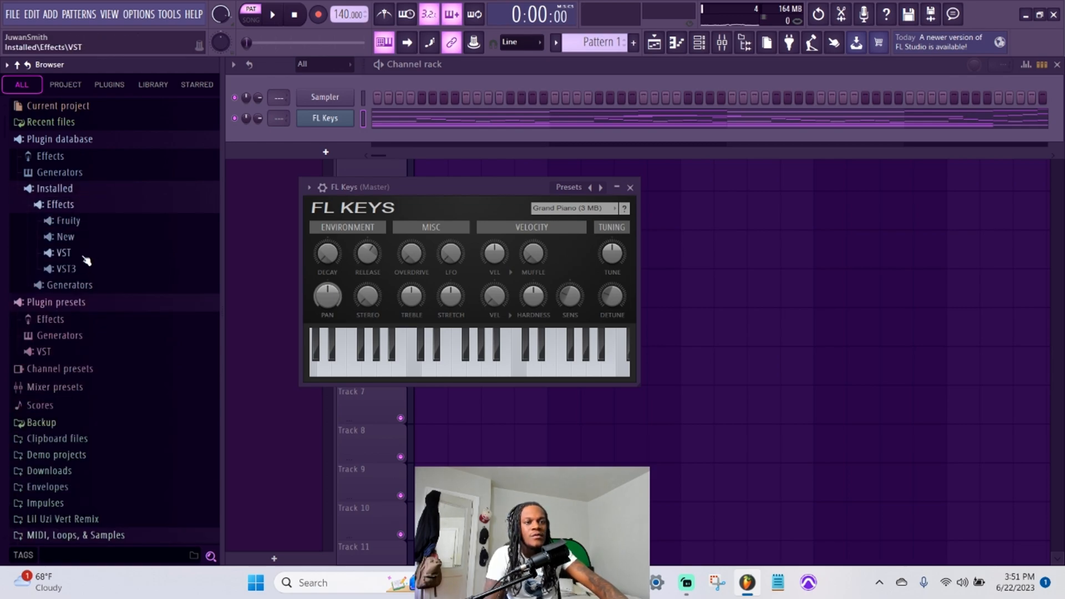
right_click(324, 119)
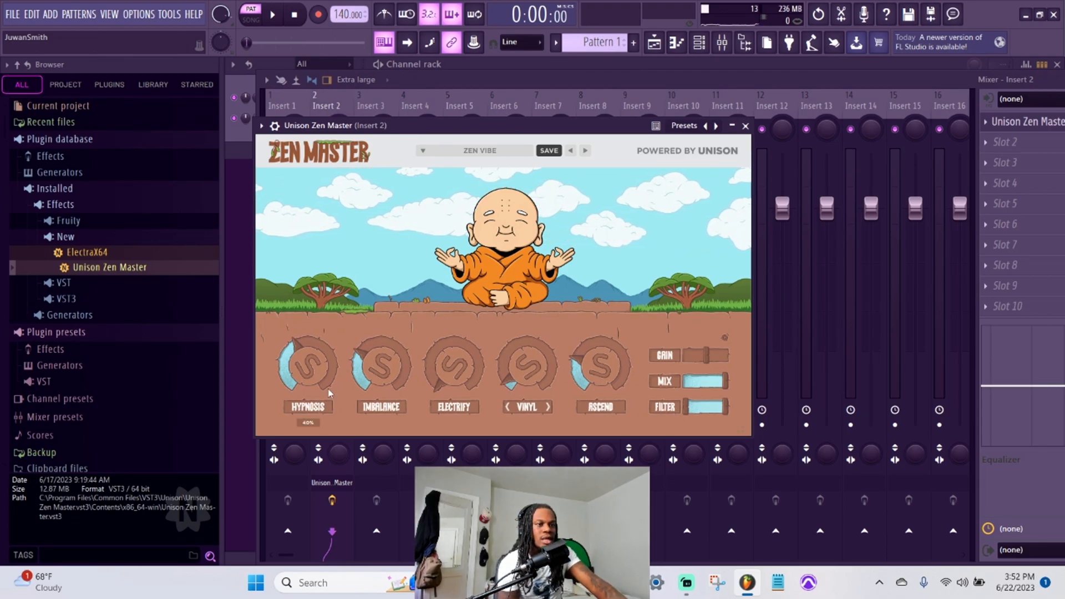
Browse Zen Master's Factory Presets list, then close the plug-in window
left_click(422, 151)
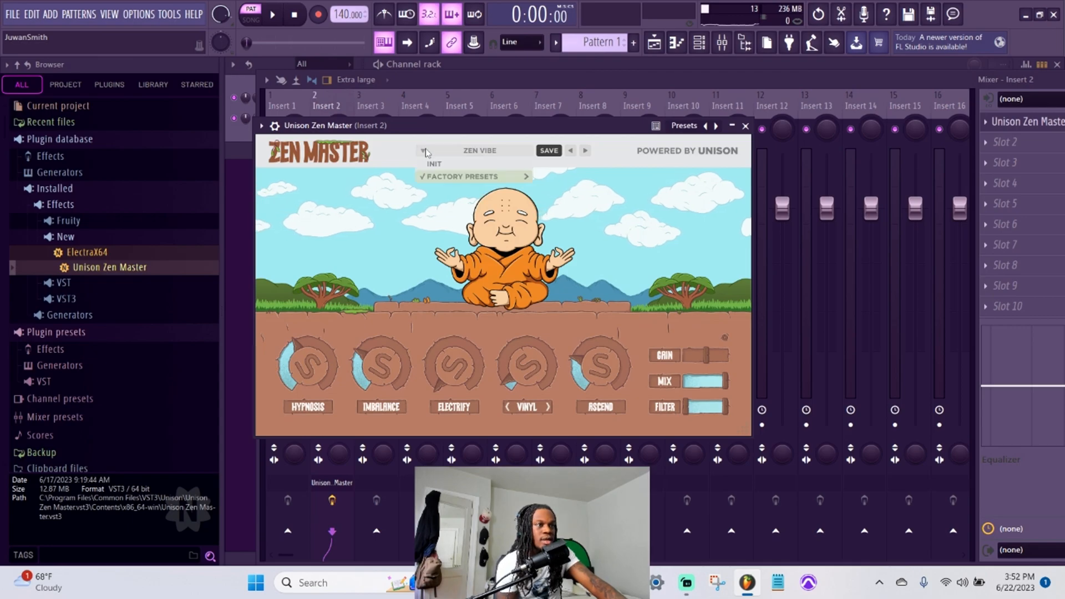
left_click(472, 176)
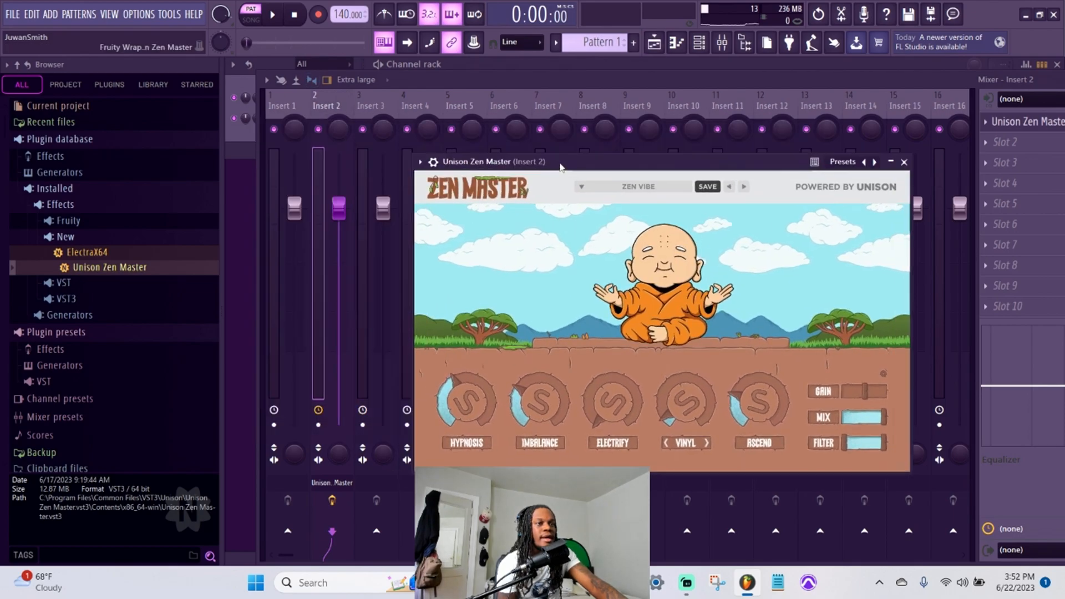
left_click(904, 162)
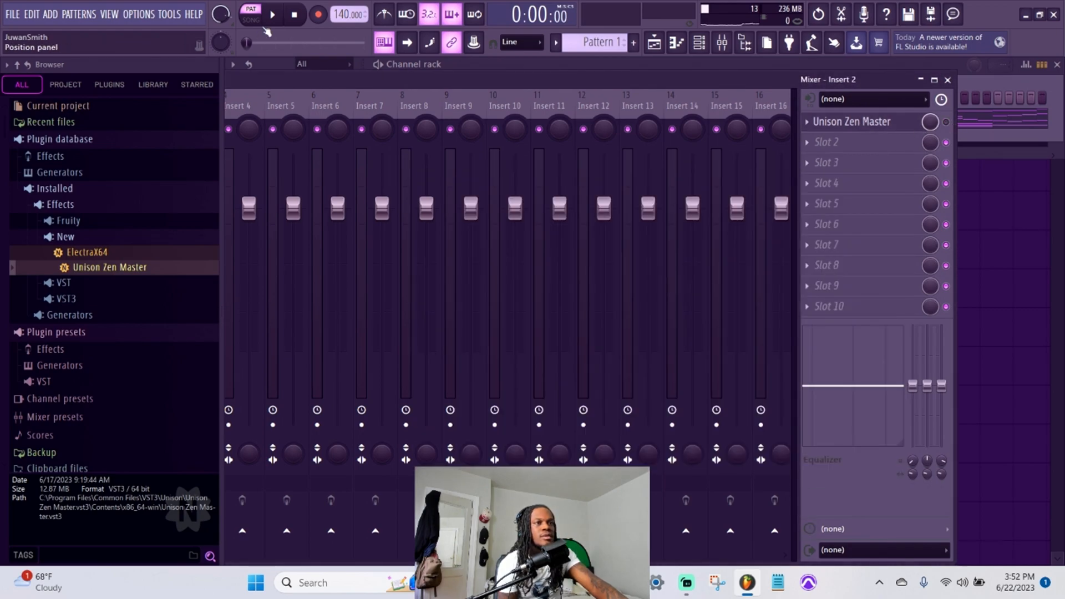
Play and pause the beat, then reopen Unison Zen Master from insert 2's slot
left_click(272, 13)
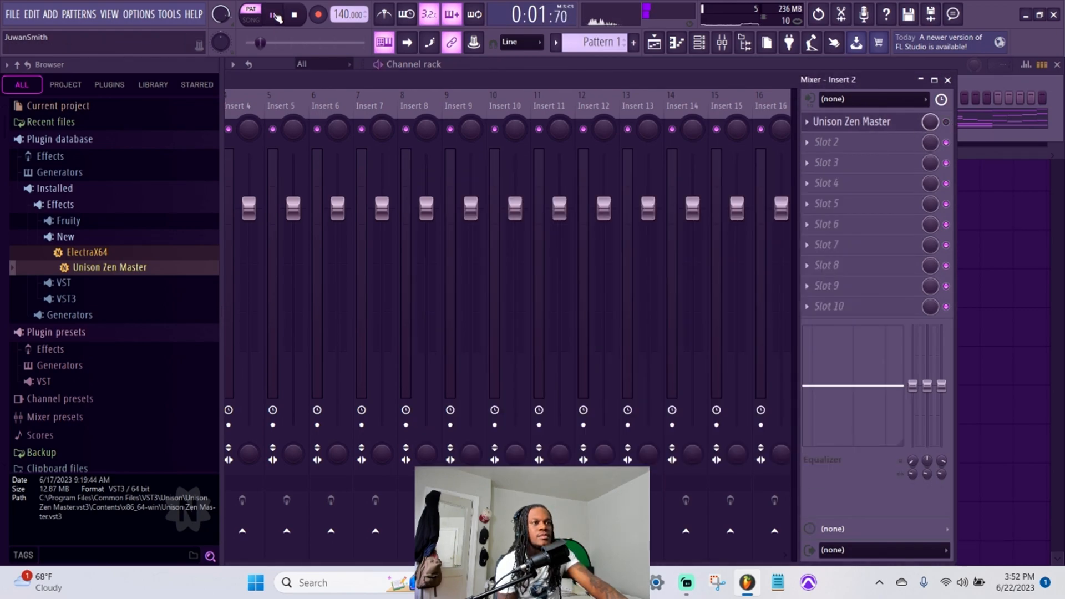
left_click(272, 15)
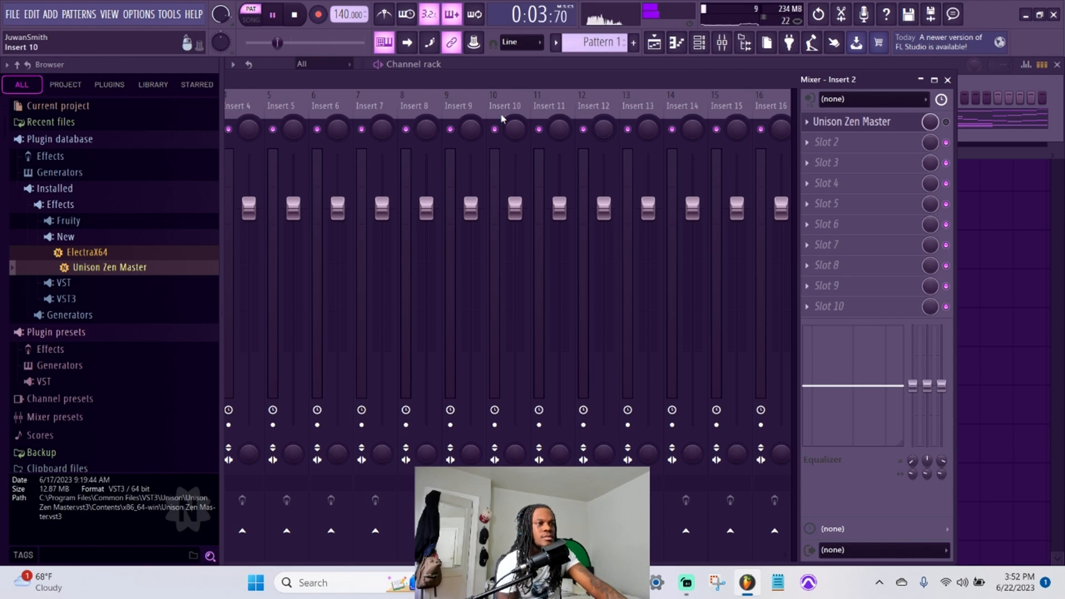
left_click(272, 15)
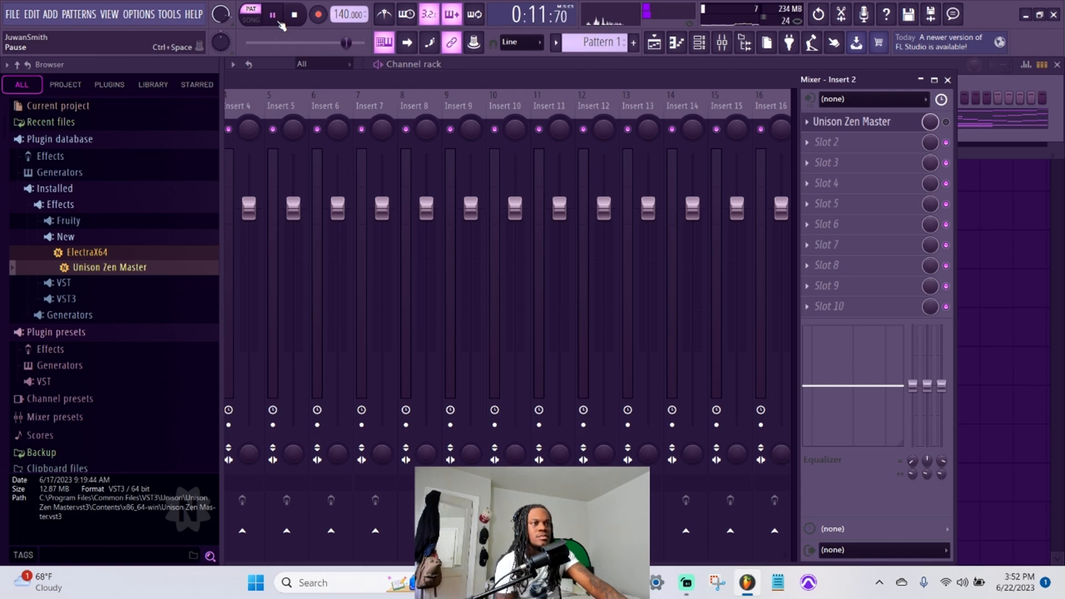
left_click(272, 13)
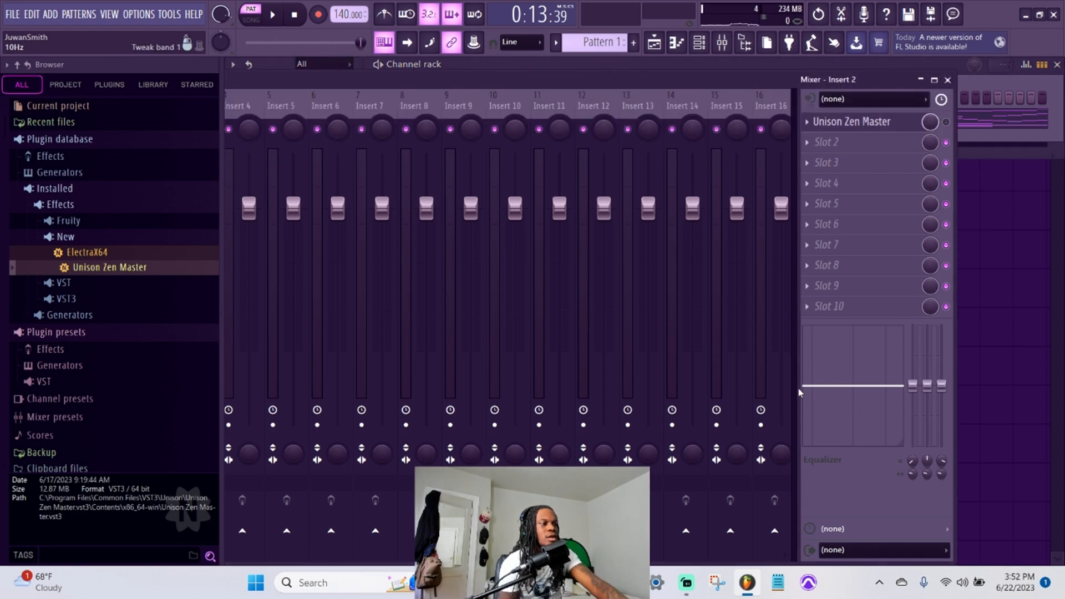
left_click(853, 122)
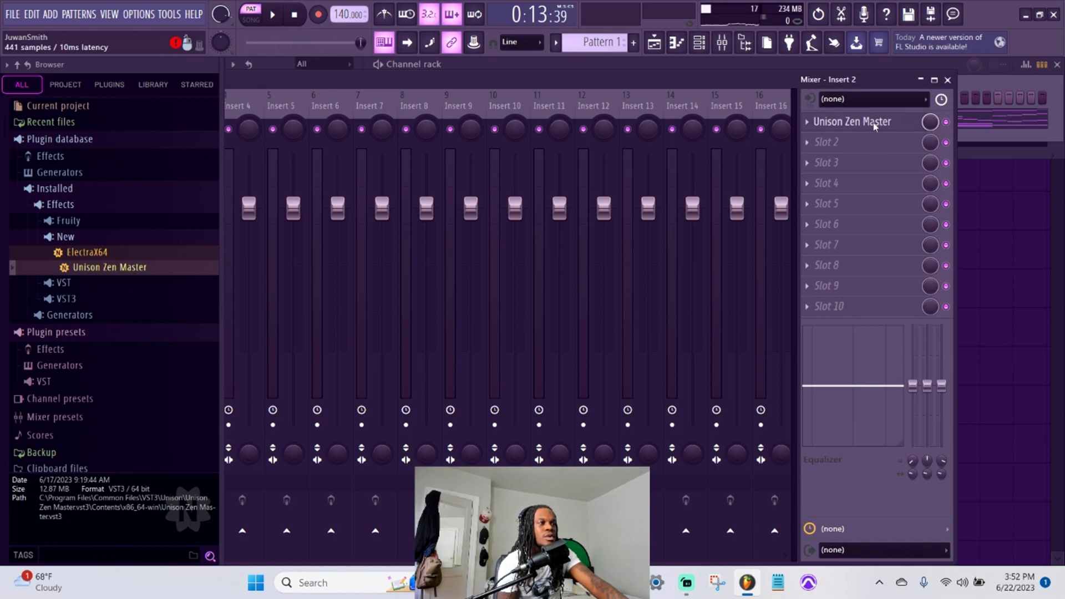
left_click(852, 121)
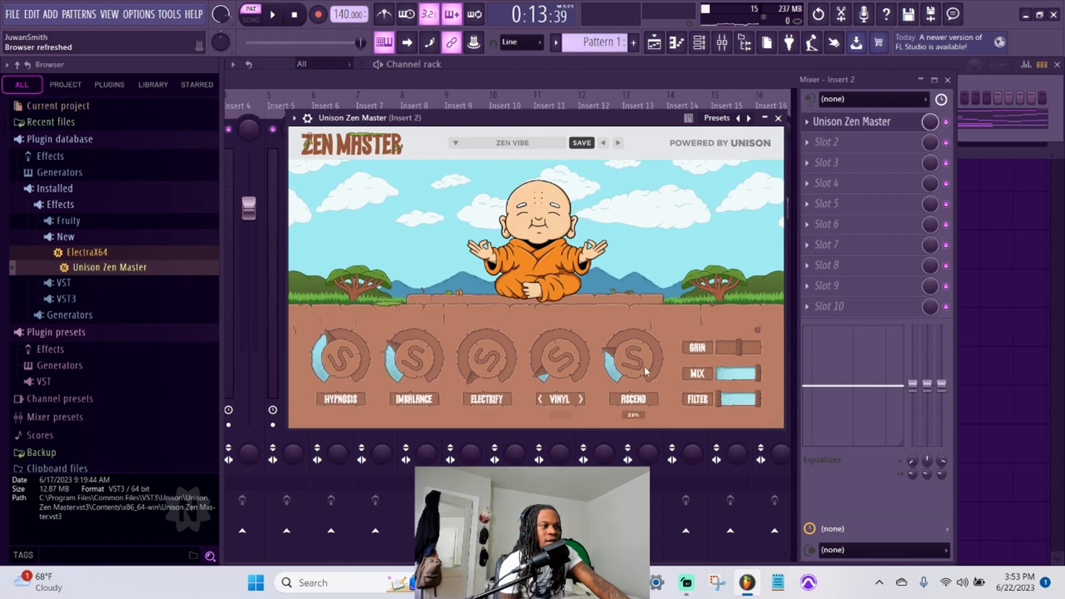
Restart playback from the beginning and raise the Hypnosis amount while listening
left_click(293, 13)
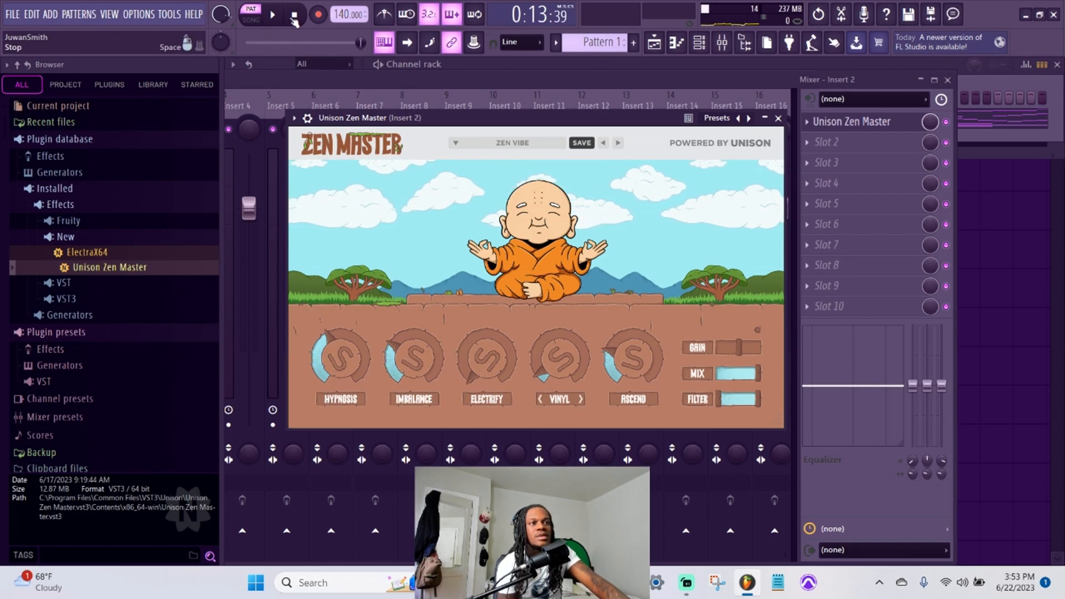
left_click(293, 13)
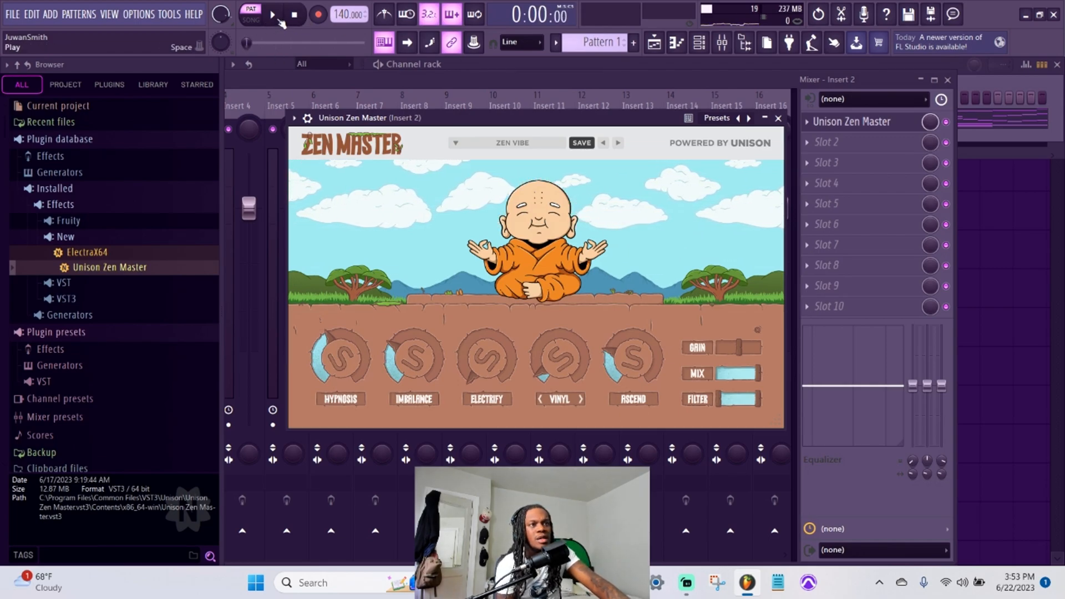
left_click(271, 15)
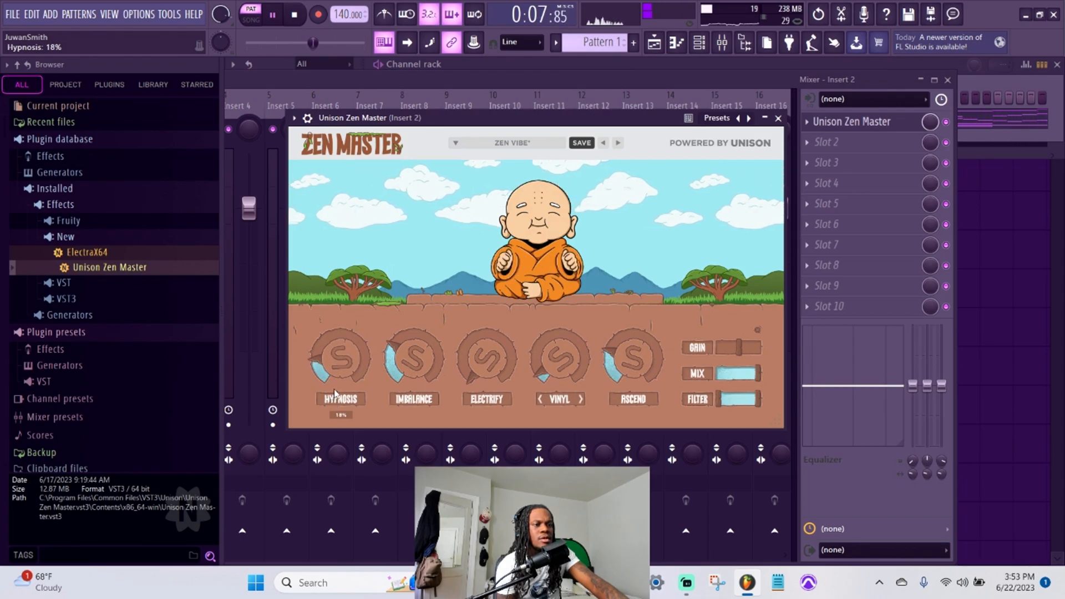
left_click_drag(339, 355, 339, 340)
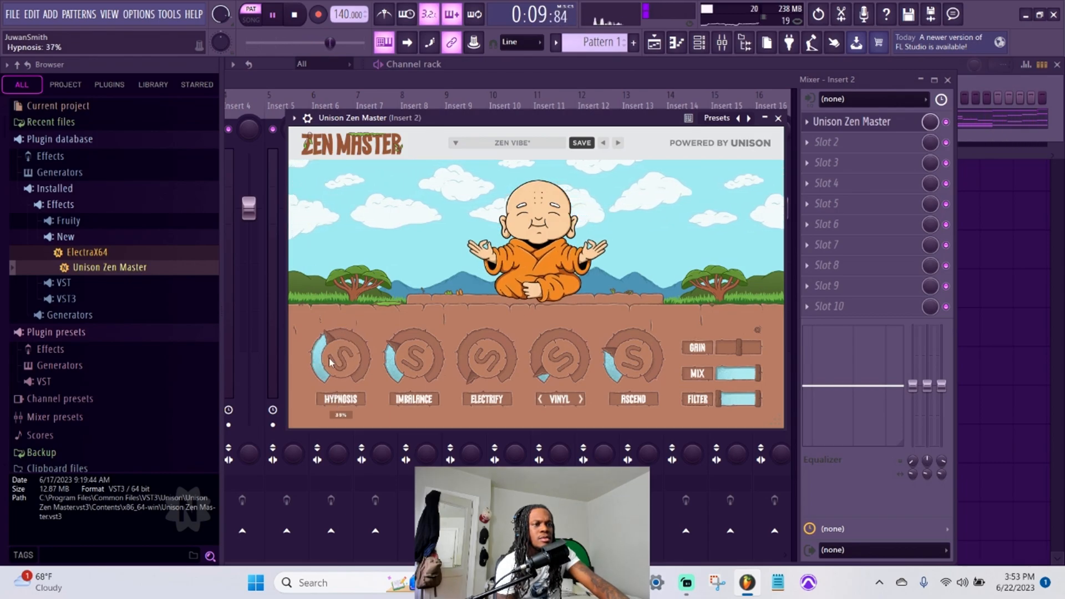
left_click(293, 15)
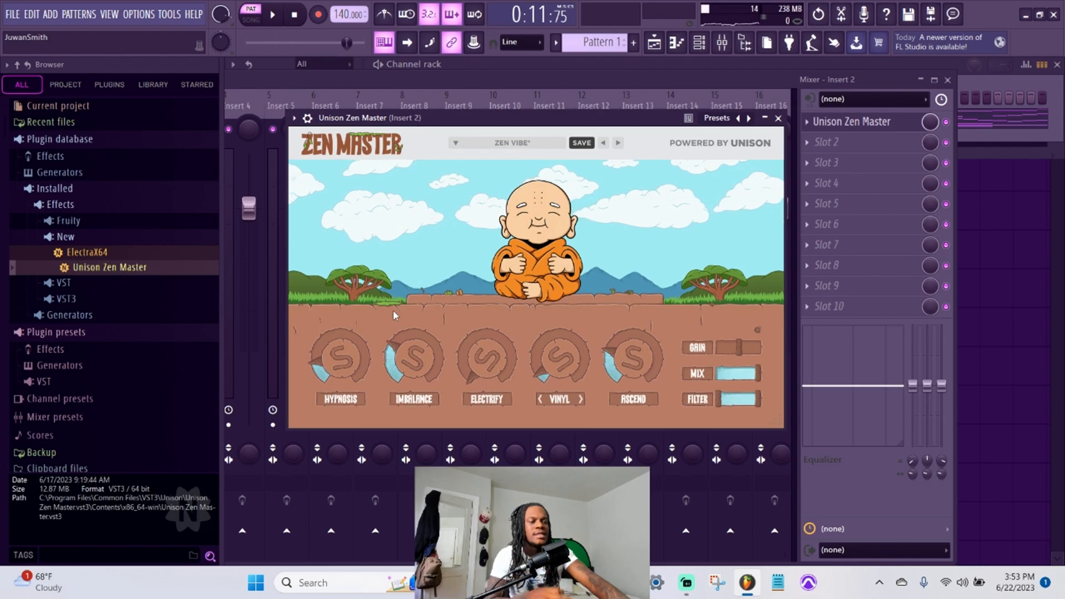
left_click(339, 357)
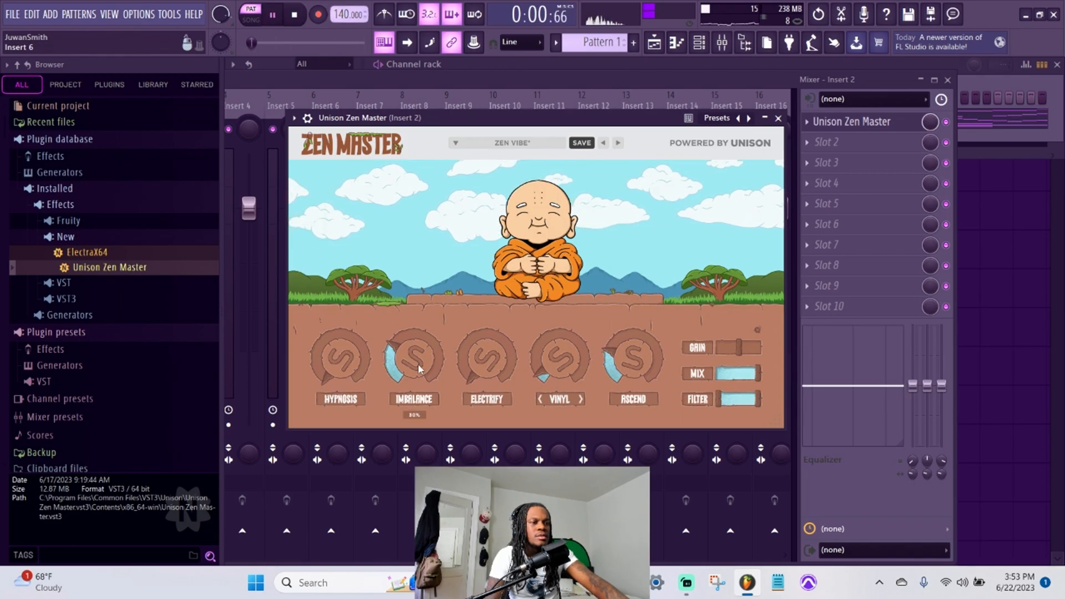
Lower Imbalance to about 23%, try small Vinyl and Electrify amounts, and stop playback
left_click_drag(412, 357, 412, 340)
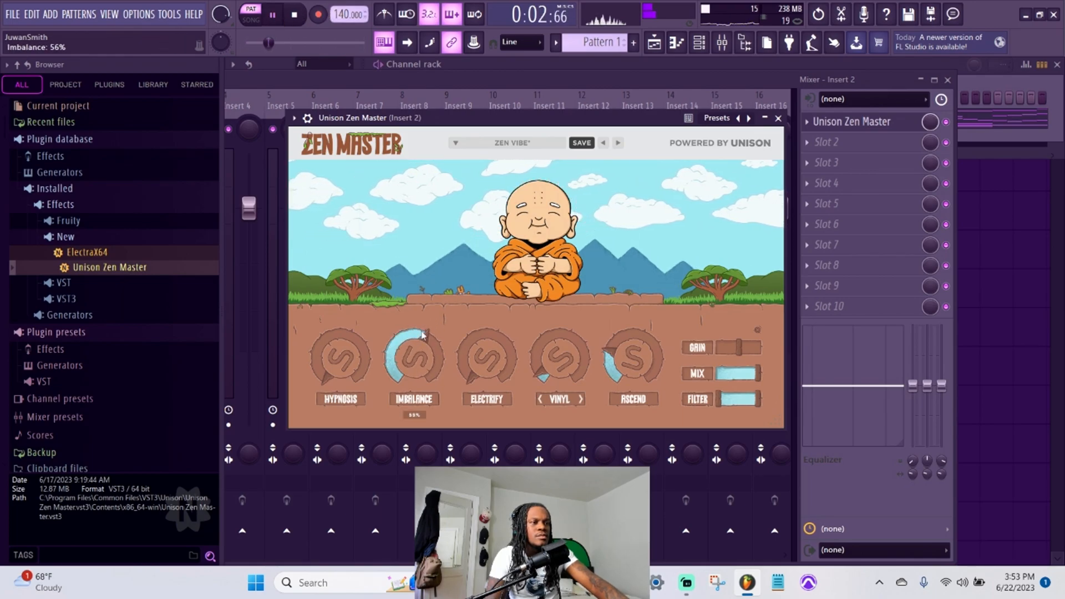
left_click_drag(412, 353, 413, 380)
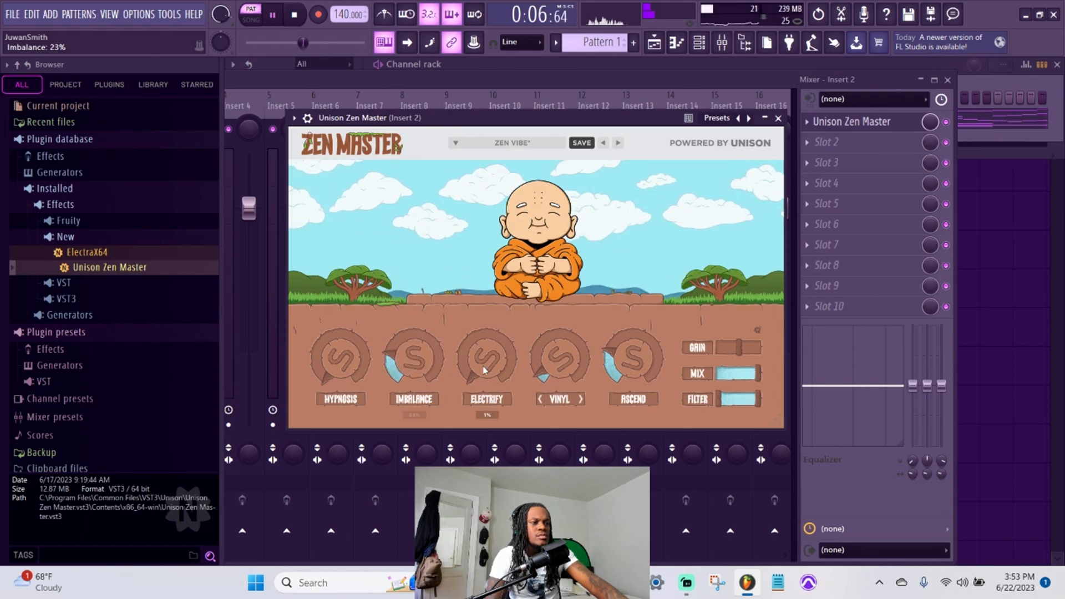
left_click_drag(485, 353, 485, 340)
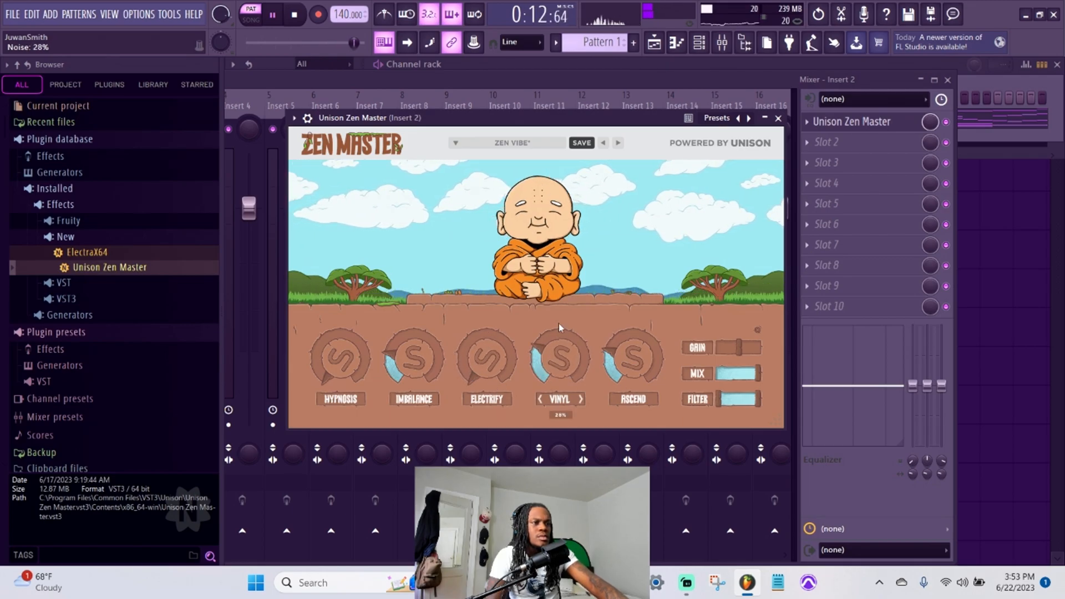
left_click(270, 14)
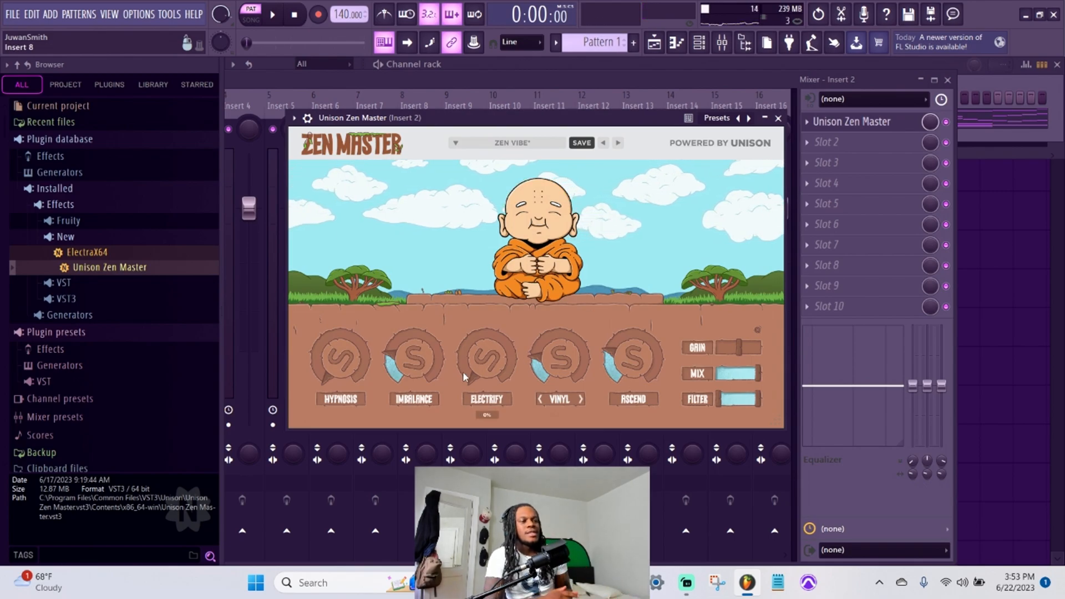
left_click_drag(486, 354, 486, 346)
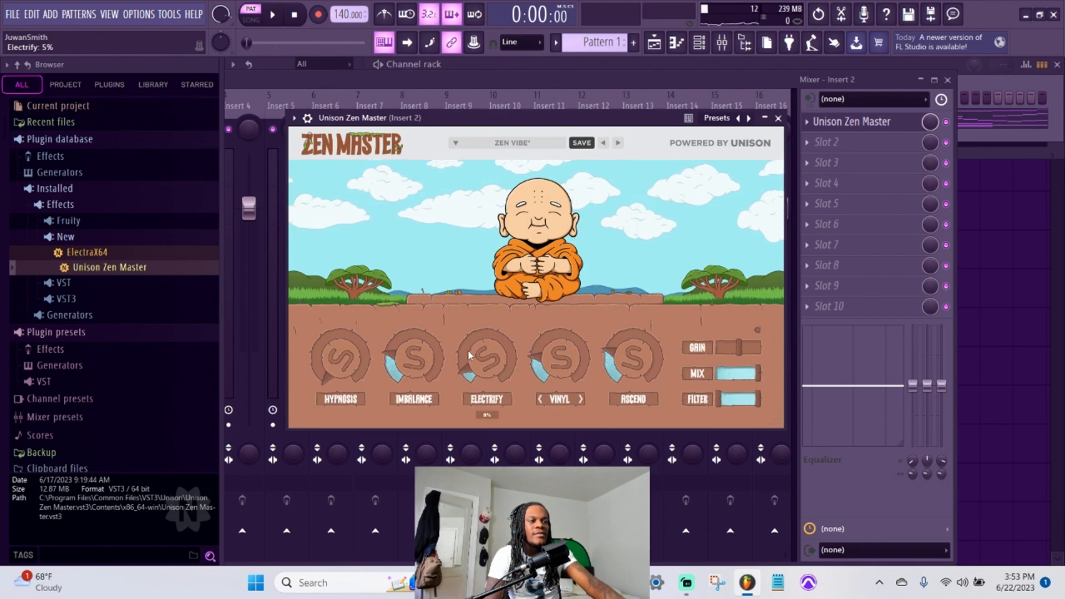
Replay the beat, push Imbalance to 39%, settle it at 25%, and set Vinyl to 20%
left_click(272, 13)
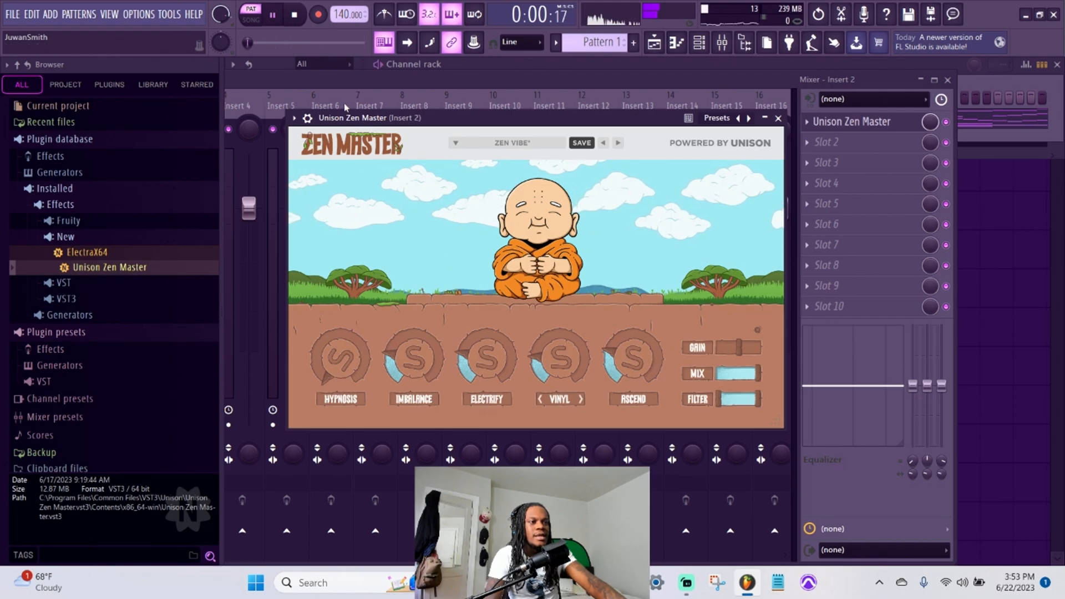
left_click(273, 14)
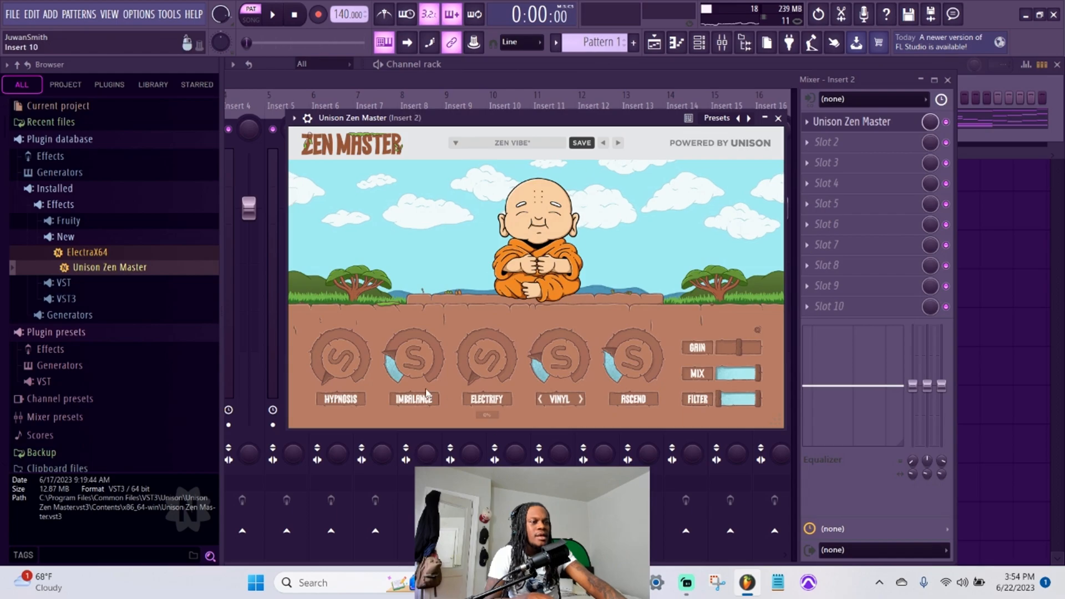
left_click_drag(412, 354, 412, 366)
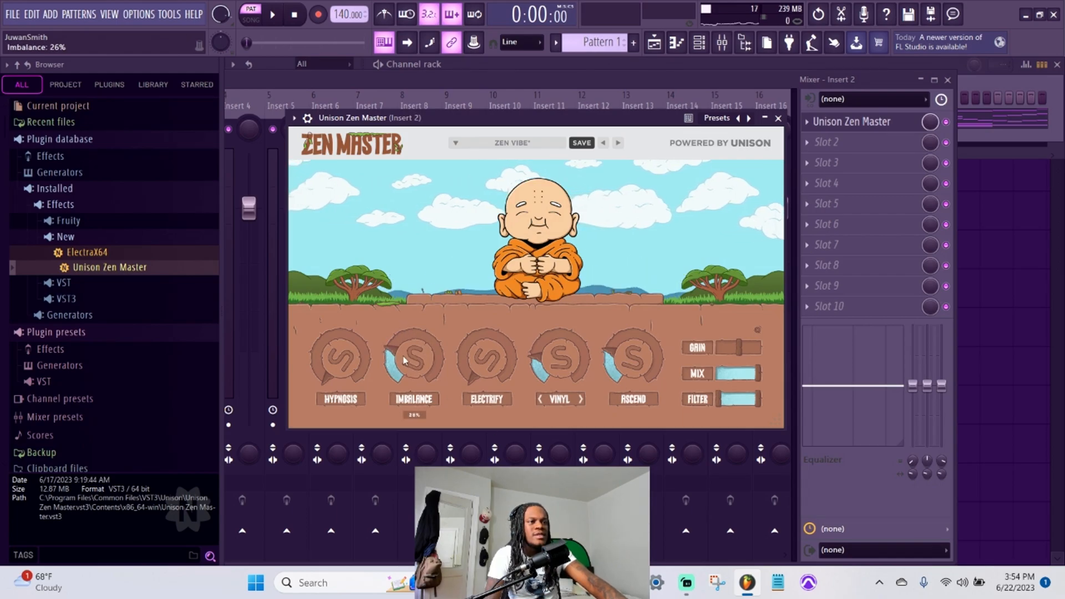
left_click_drag(412, 357, 413, 333)
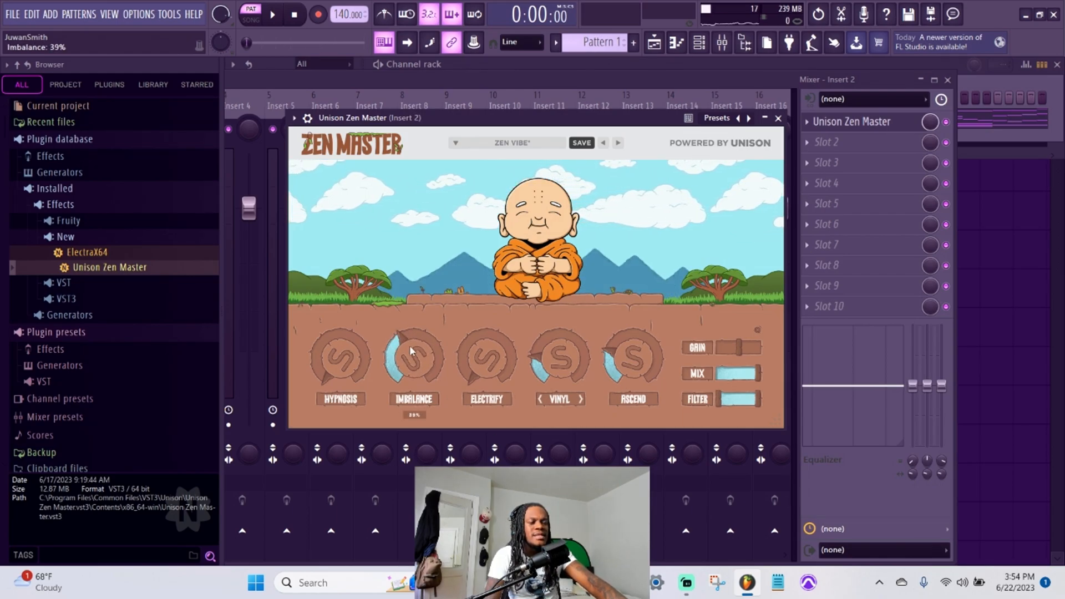
left_click_drag(413, 350, 412, 377)
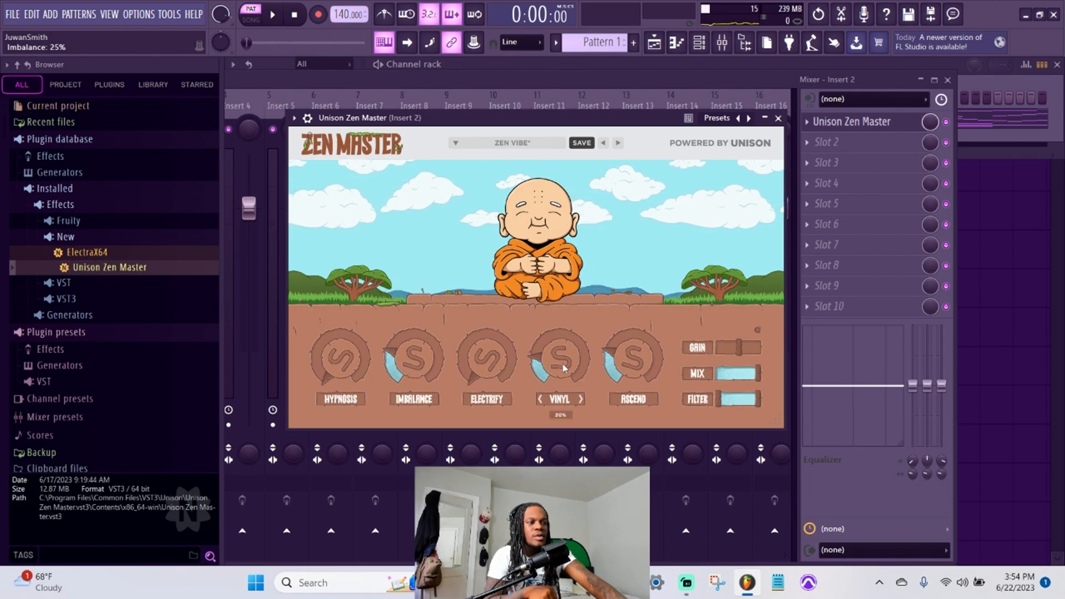
left_click_drag(561, 353, 560, 363)
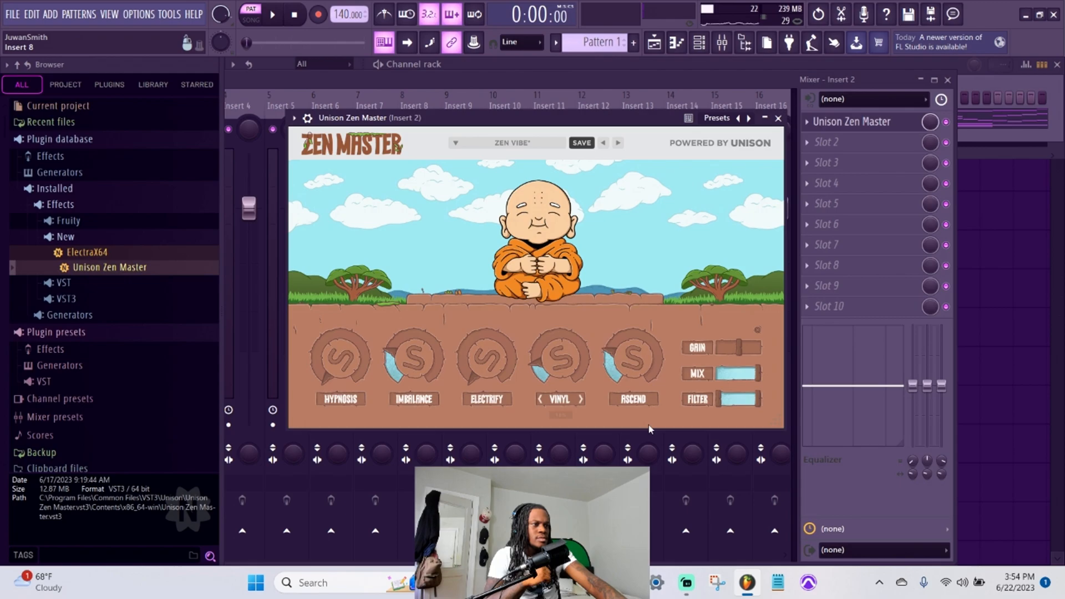
Play the beat, sweep Ascend up to about 48% and back to 0, then stop
left_click(272, 13)
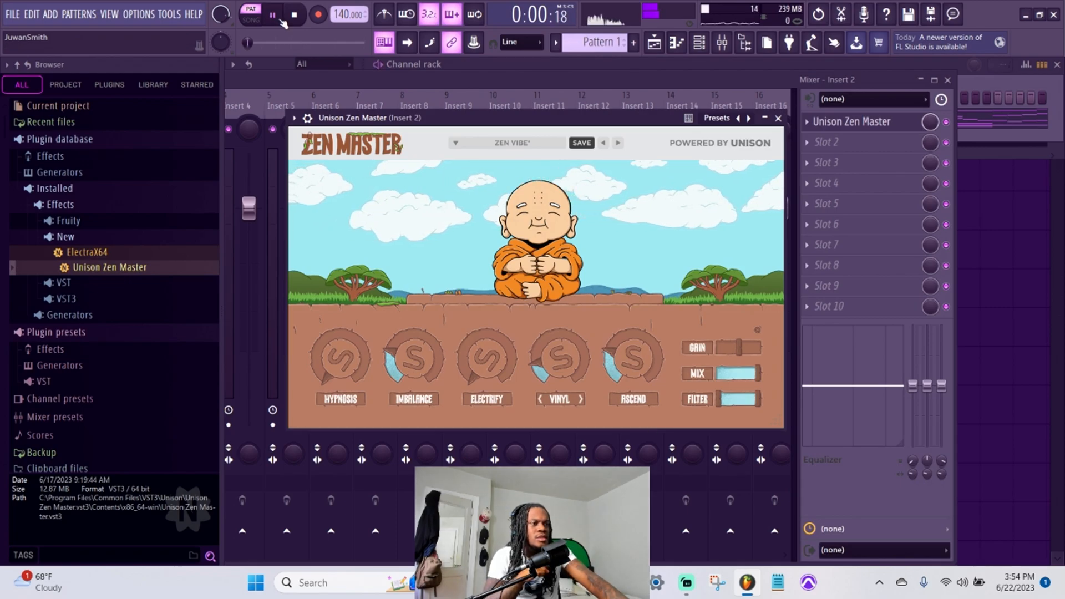
left_click_drag(633, 354, 633, 343)
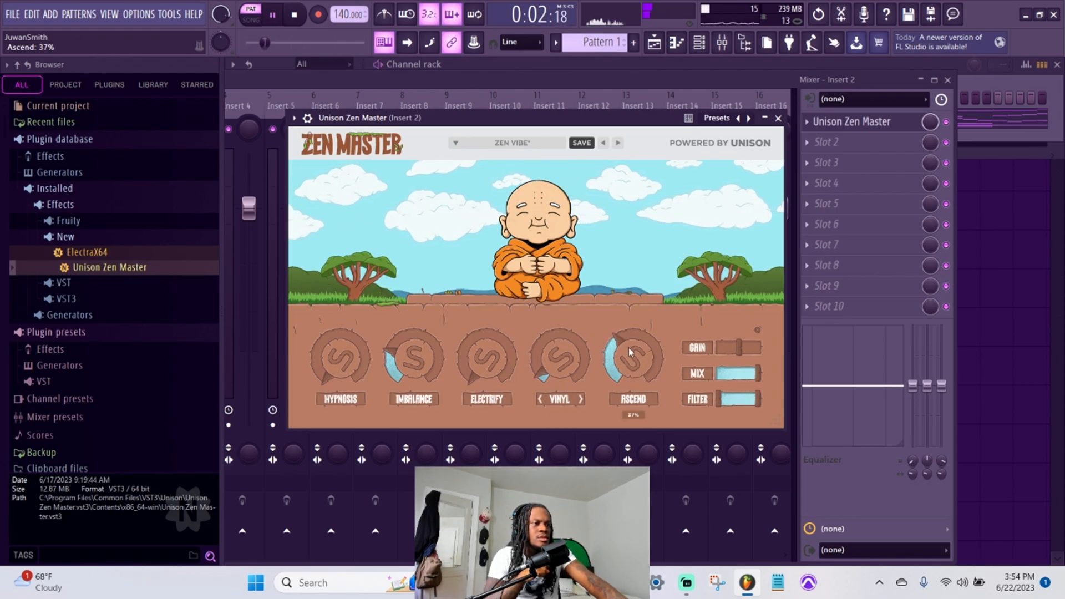
left_click_drag(632, 356, 652, 339)
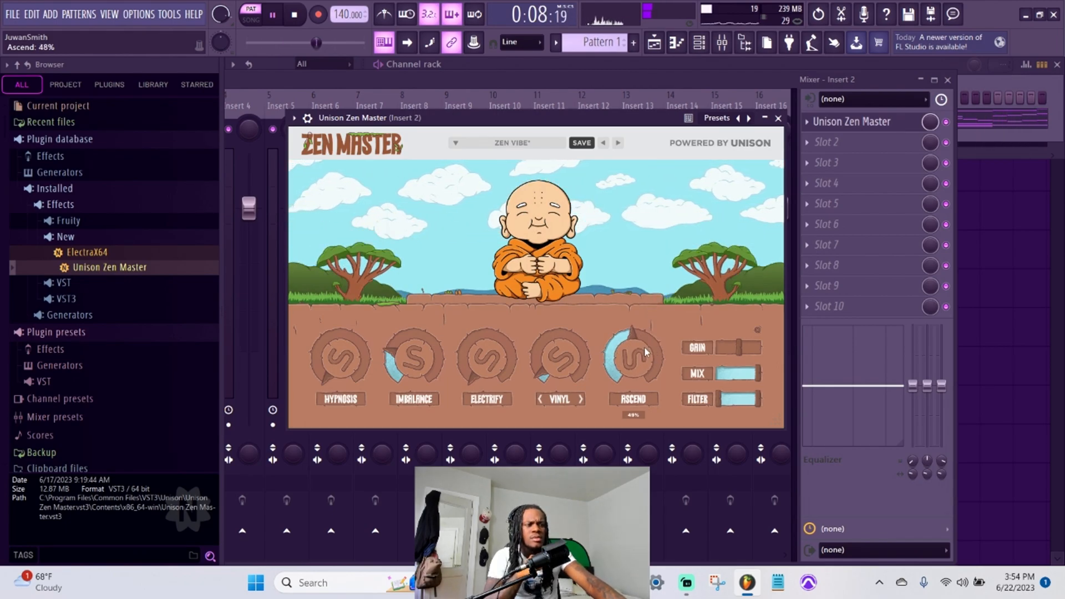
left_click_drag(632, 357, 639, 333)
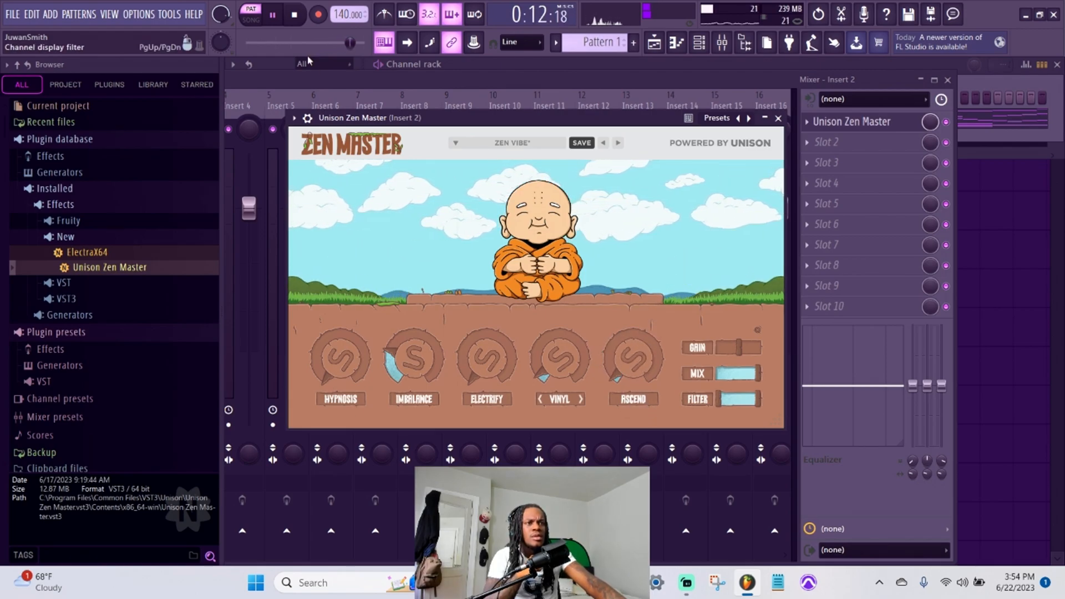
left_click(294, 15)
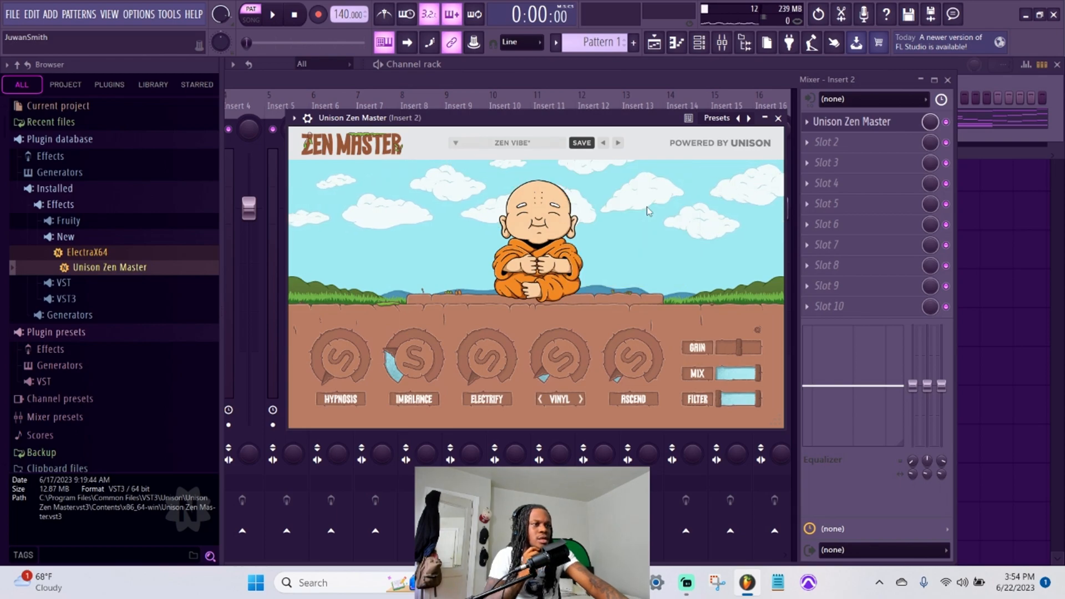
Preview the No Thing preset, switch its noise type to Crackle, and reopen the preset list
left_click(272, 14)
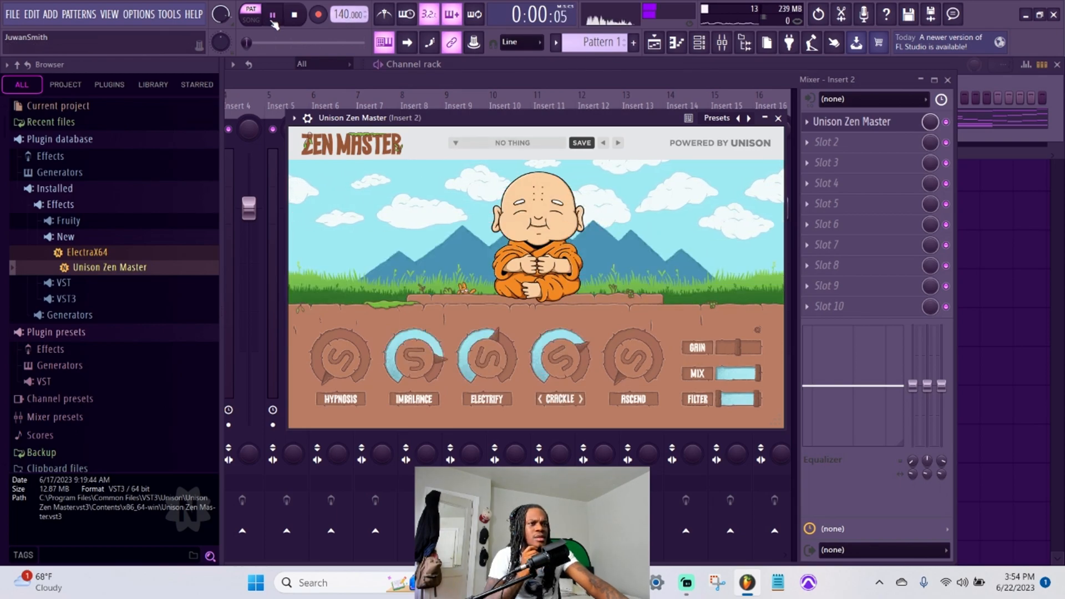
left_click(293, 15)
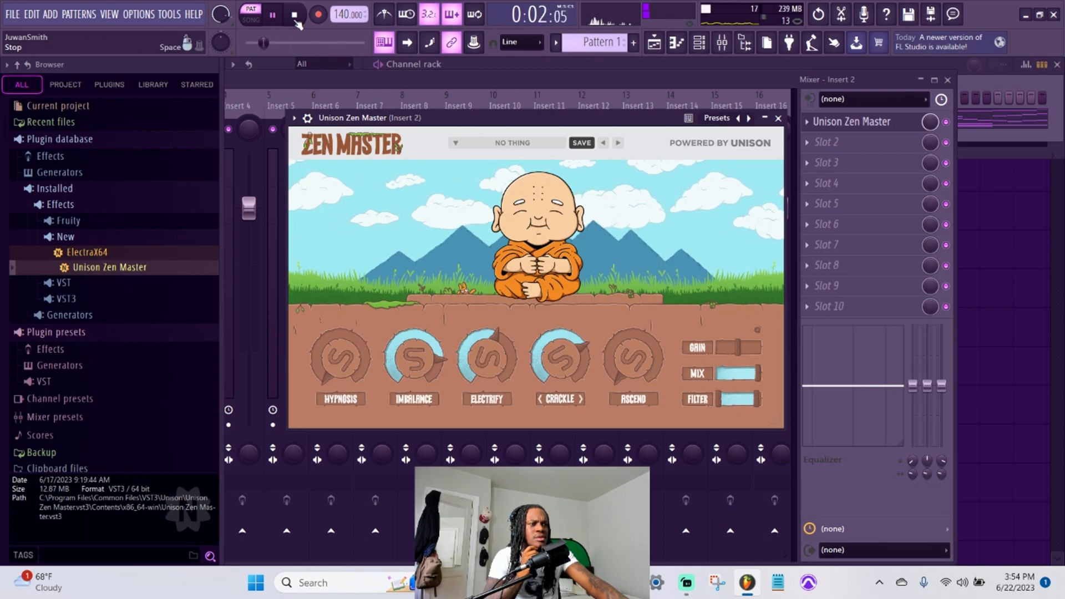
left_click(294, 14)
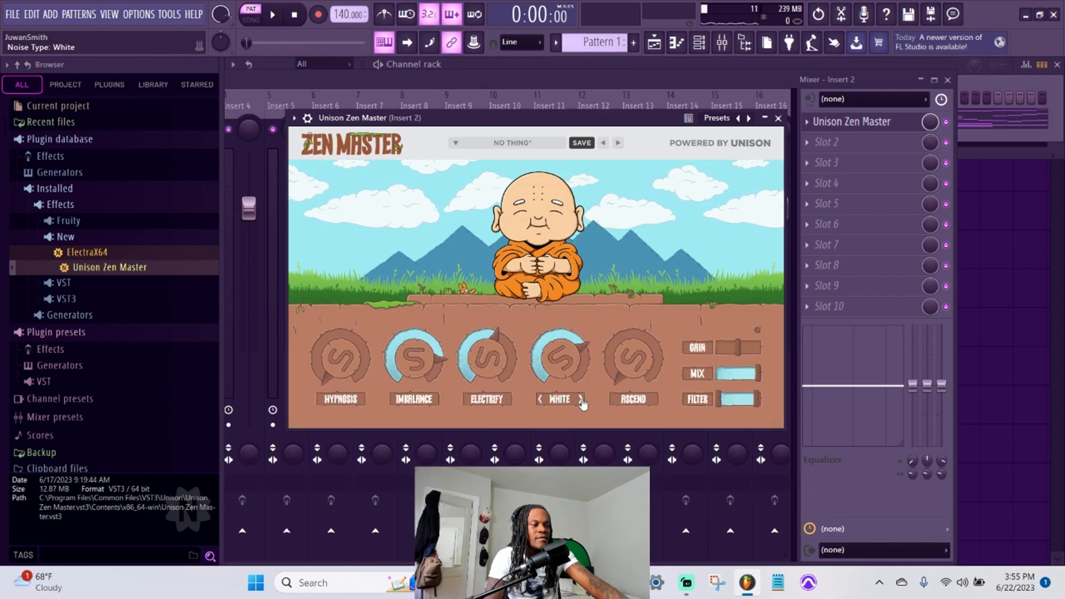
left_click(582, 399)
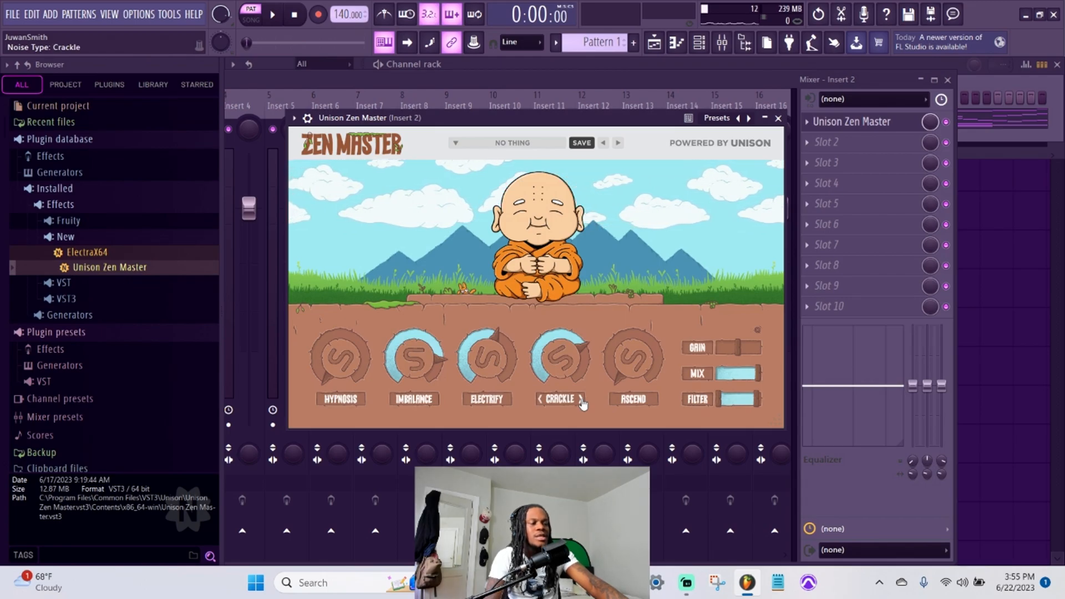
left_click(455, 143)
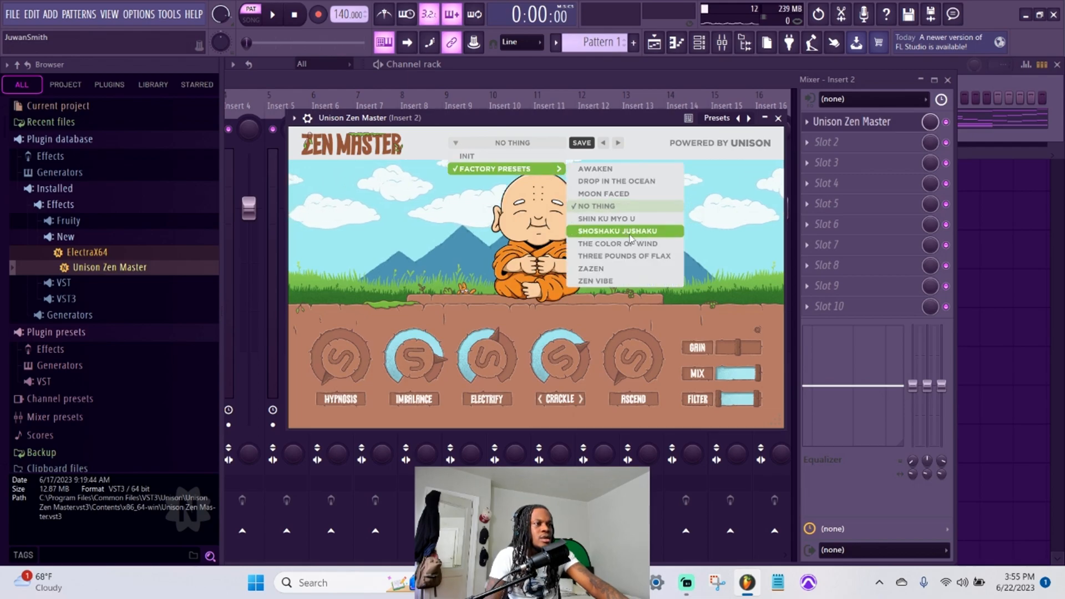
Select the Shoshaku Jushaku factory preset and start the beat playing through it
left_click(612, 231)
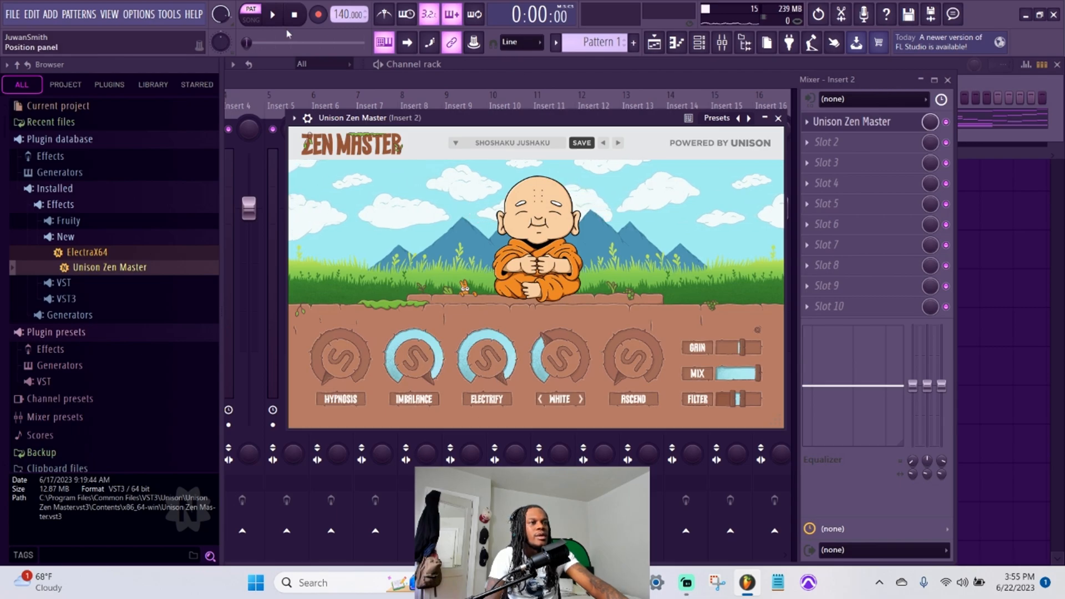
left_click(272, 13)
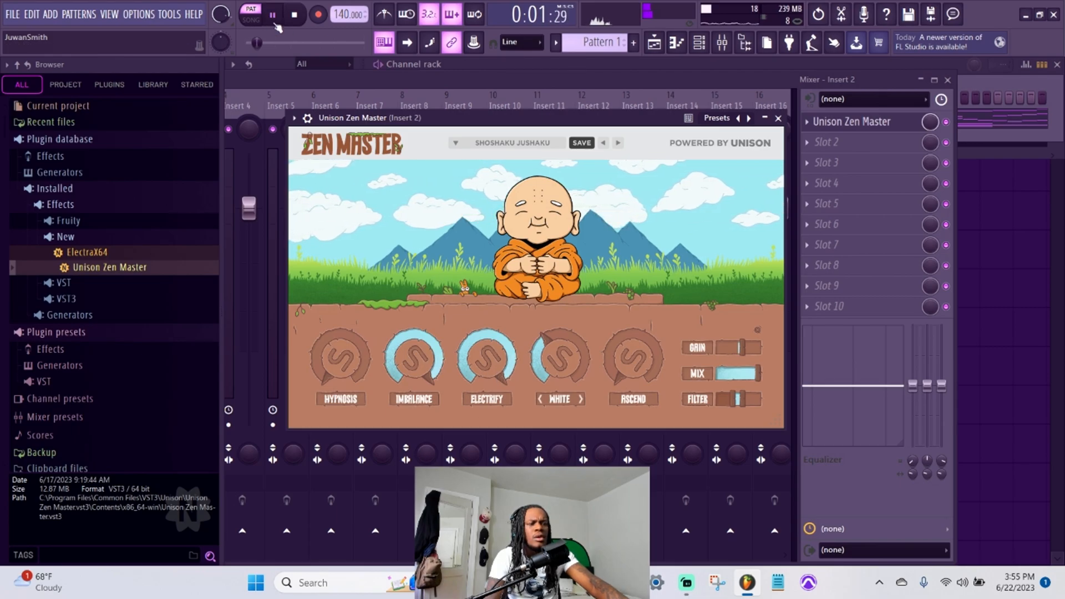
left_click(293, 14)
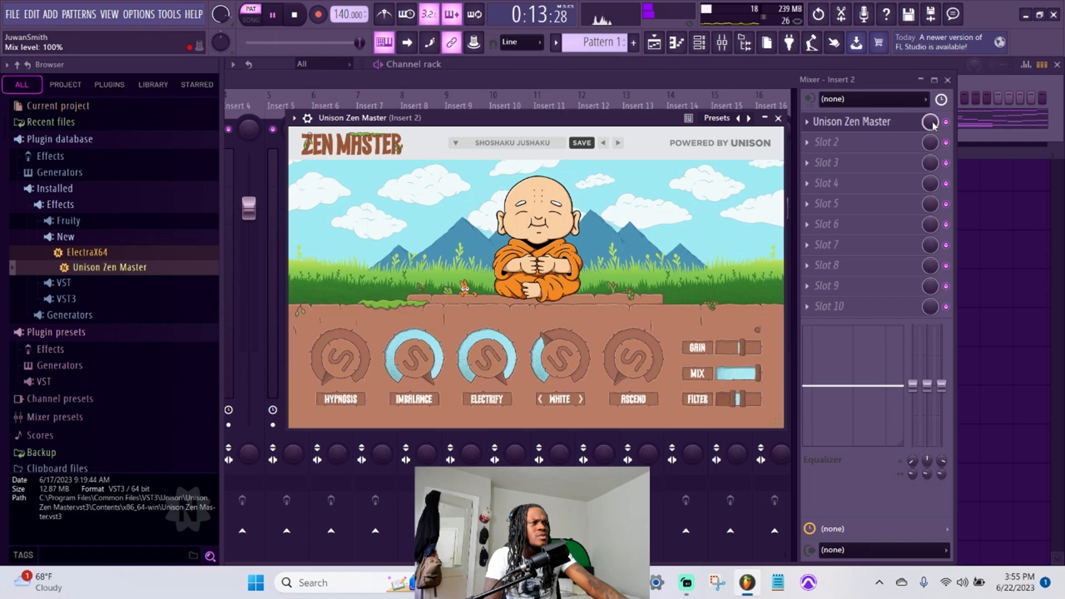
Set Zen Master's mix to about 75% and gain to +3.81 dB, then stop playback
left_click(777, 118)
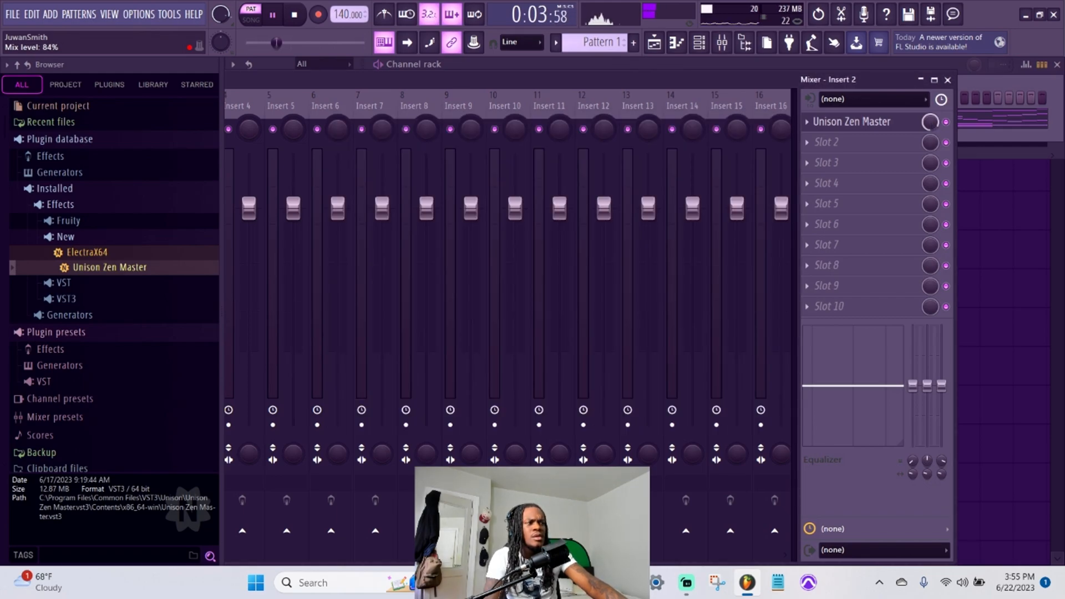
left_click(854, 122)
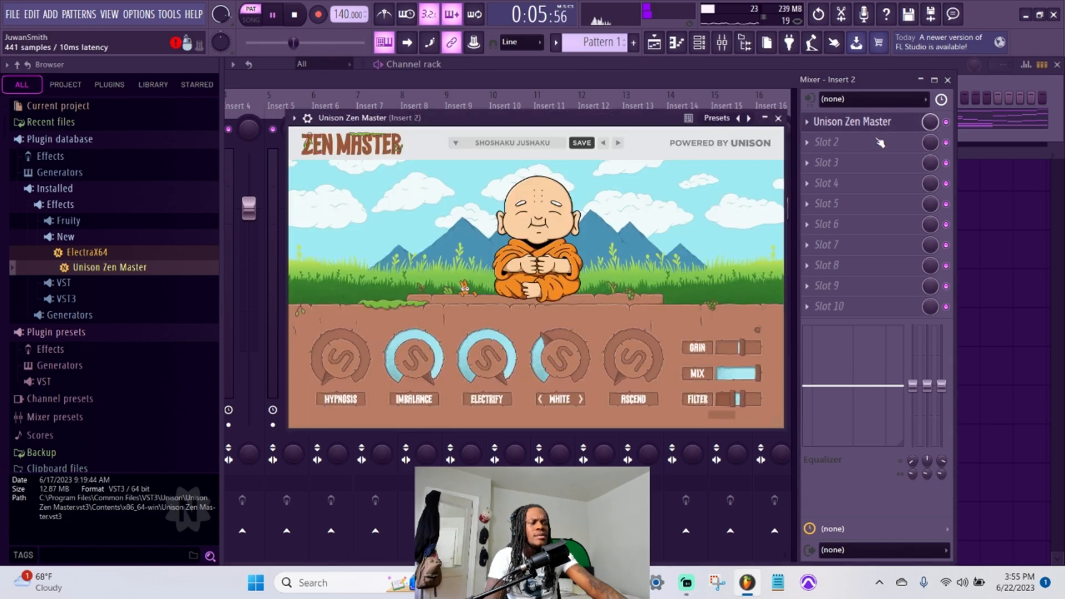
left_click_drag(730, 373, 750, 377)
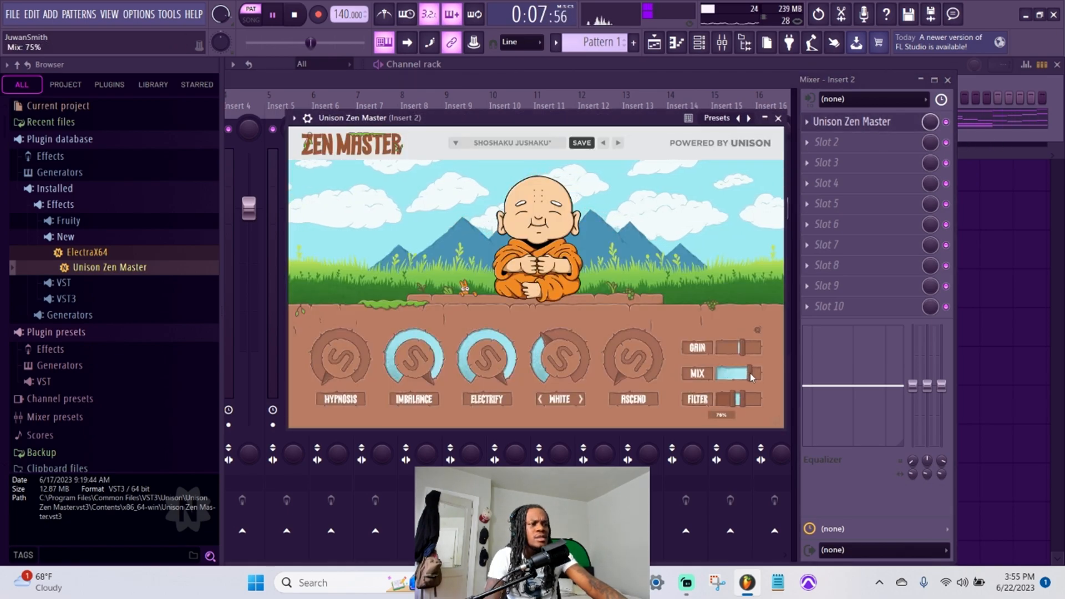
left_click_drag(737, 374, 751, 373)
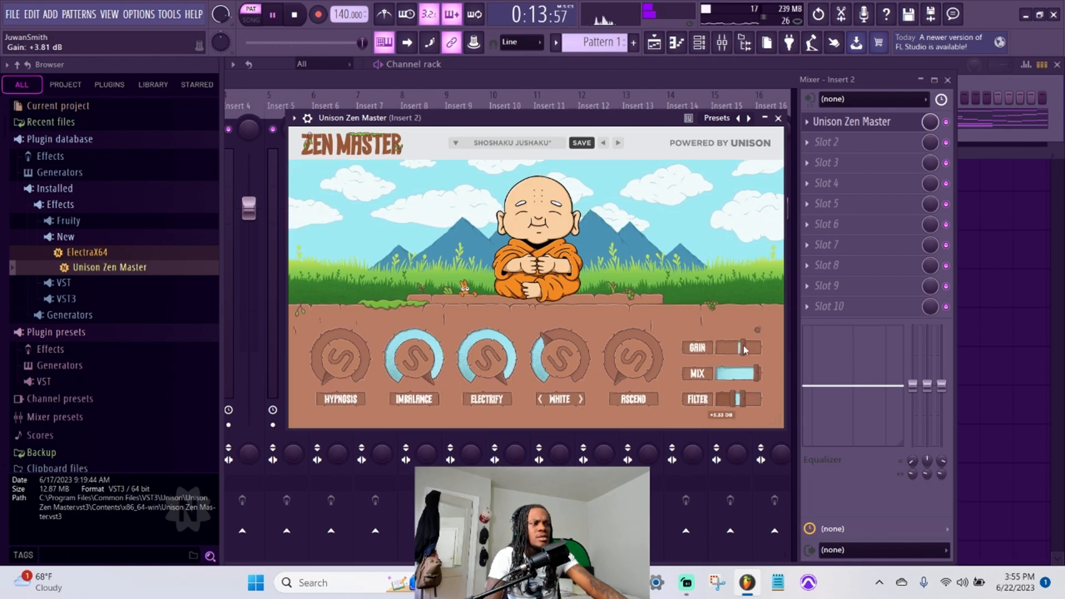
left_click_drag(733, 348, 744, 347)
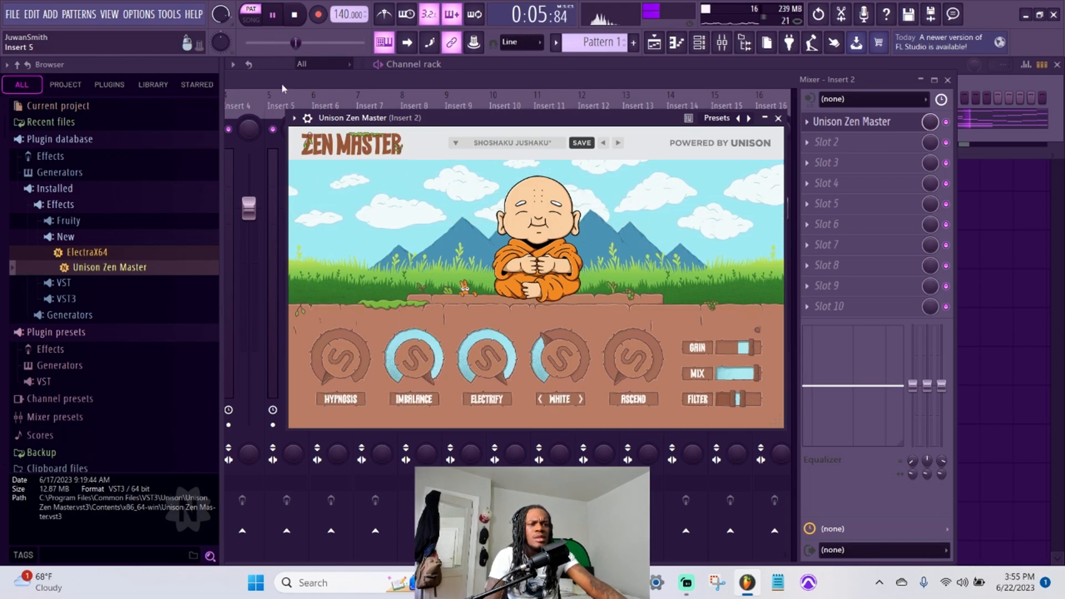
left_click(293, 13)
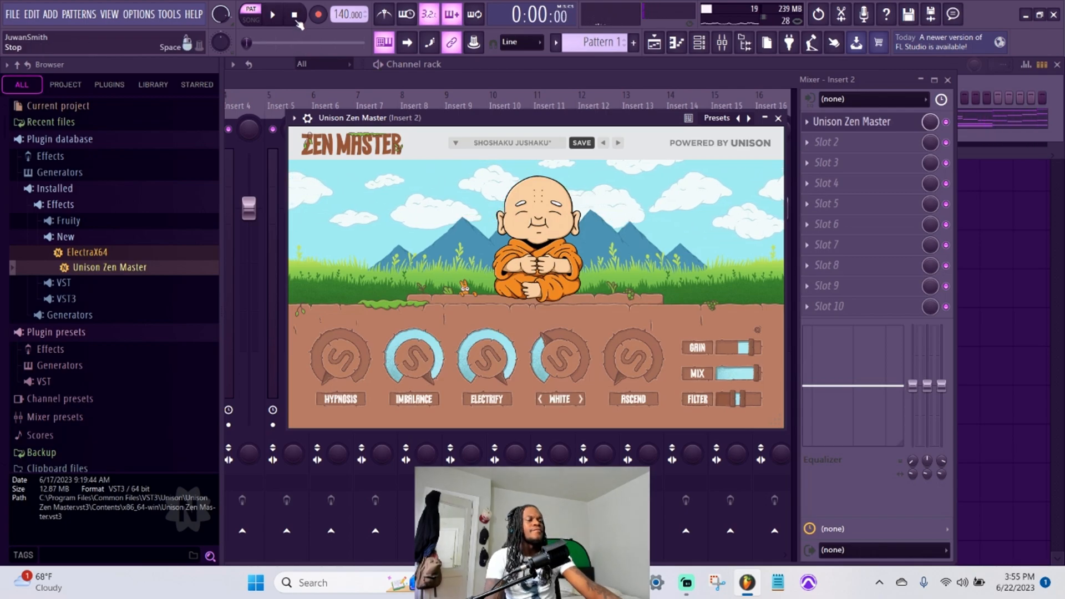